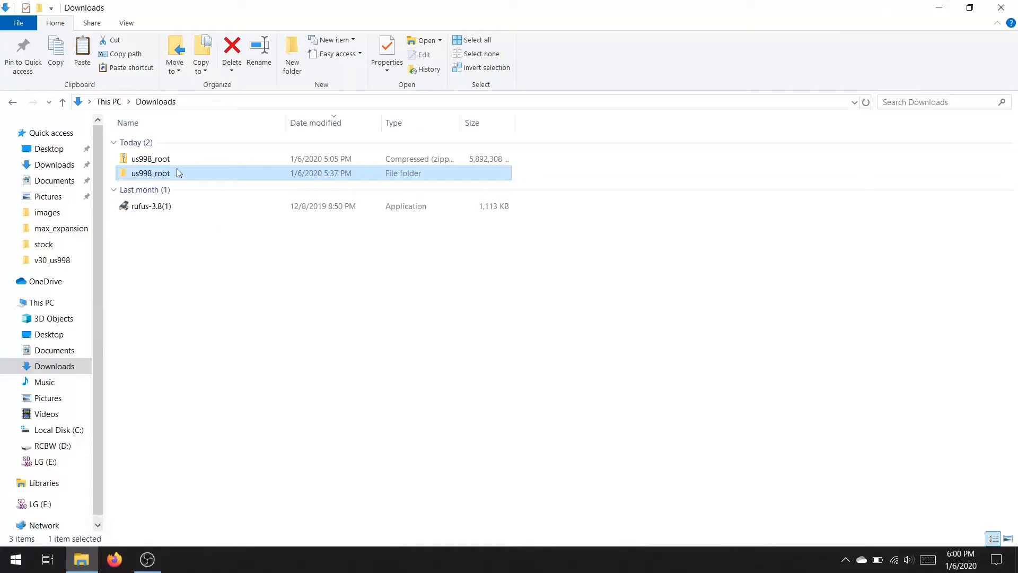
Step: Install LG Mobile Driver 4.4.2 from us998_root in English and dismiss the success message
double_click(150, 173)
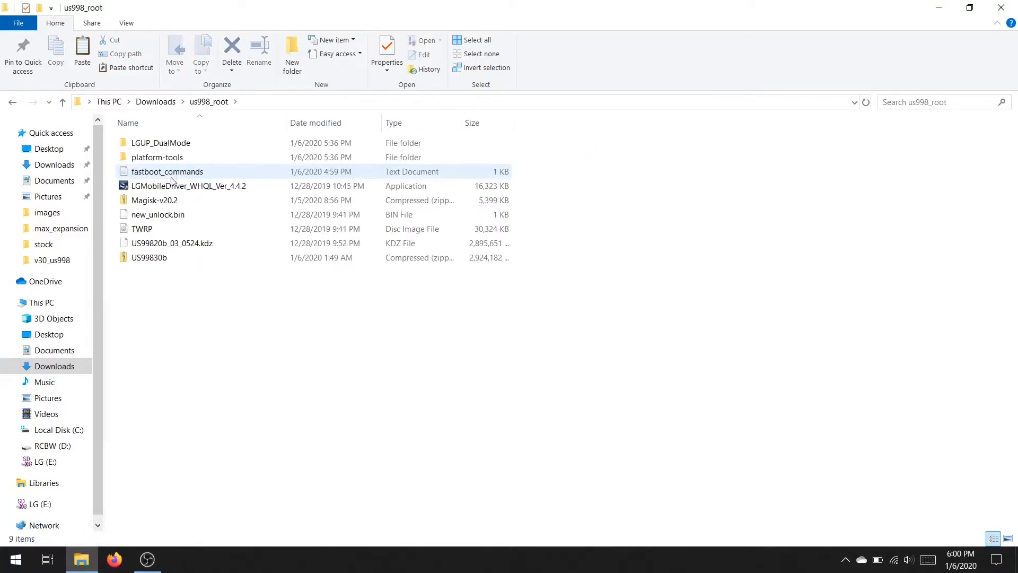
double_click(189, 185)
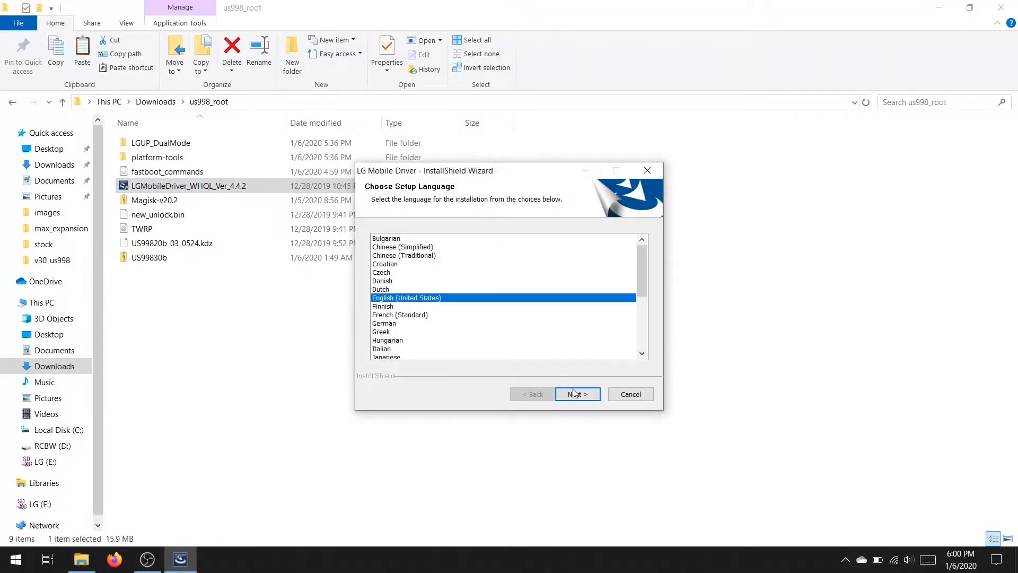
left_click(577, 393)
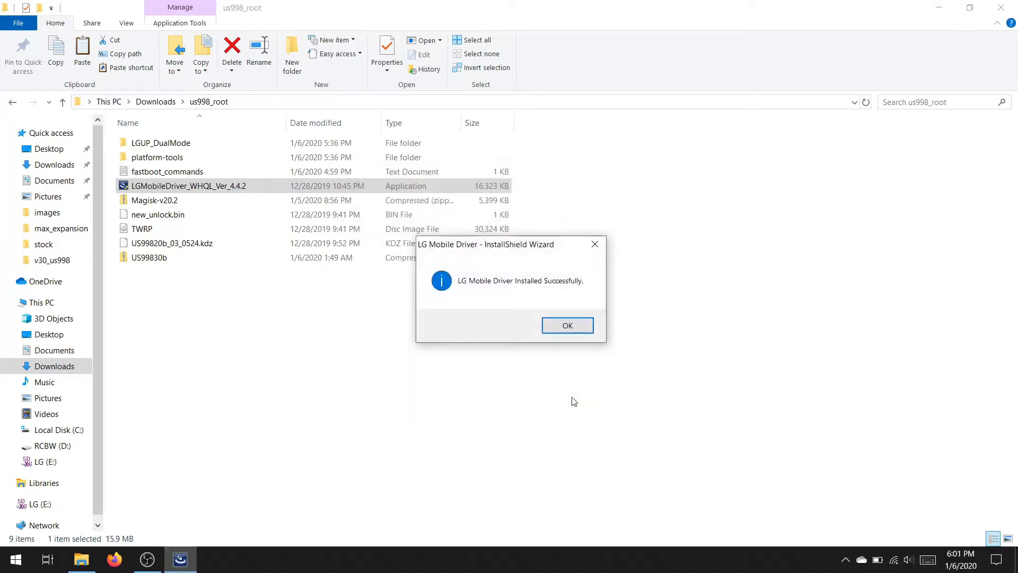
left_click(567, 325)
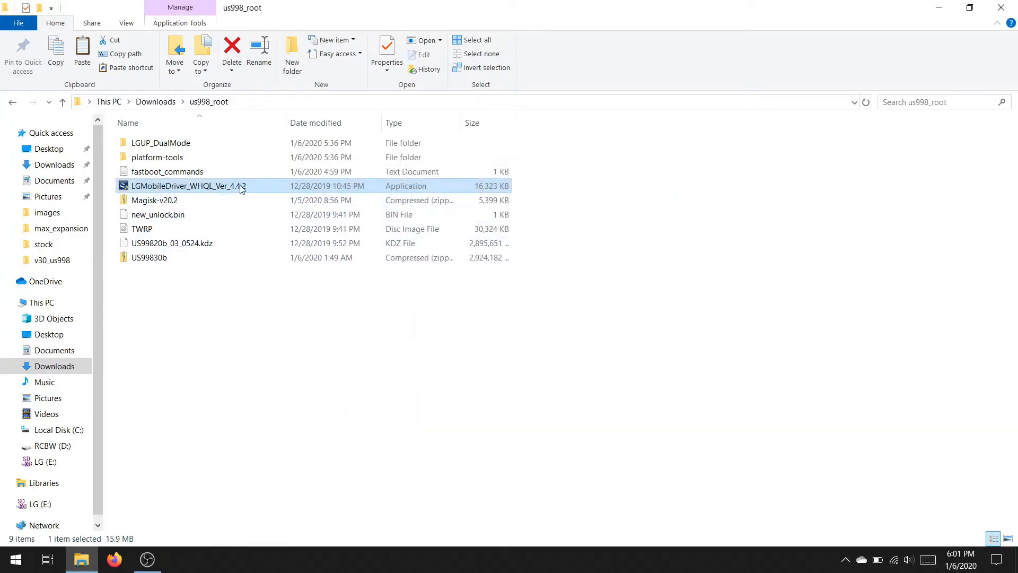
Step: Install LGUP_Store_Frame_Ver_1_14_3 from LGUP_DualMode through the wizard and finish it
double_click(161, 142)
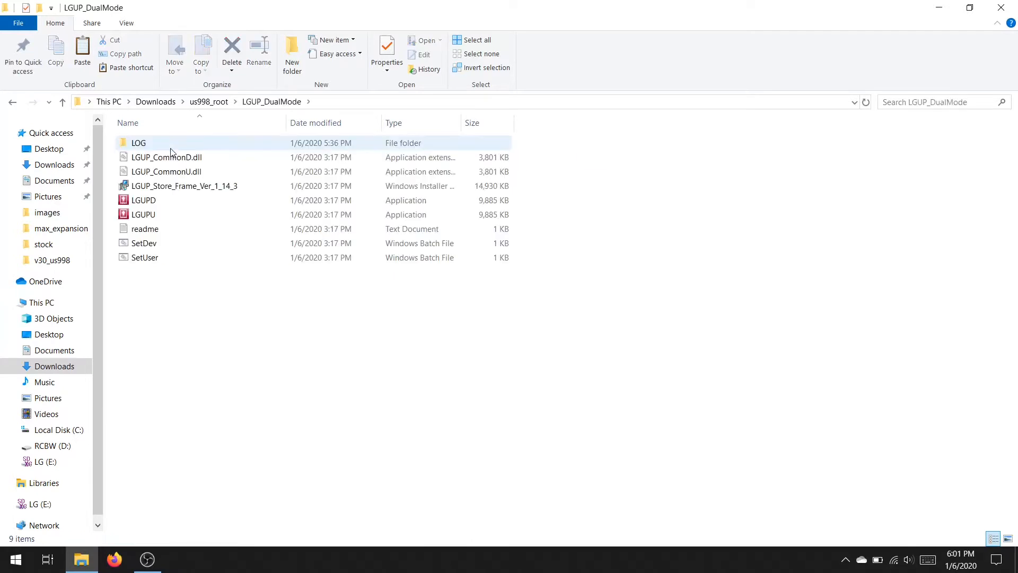
right_click(183, 185)
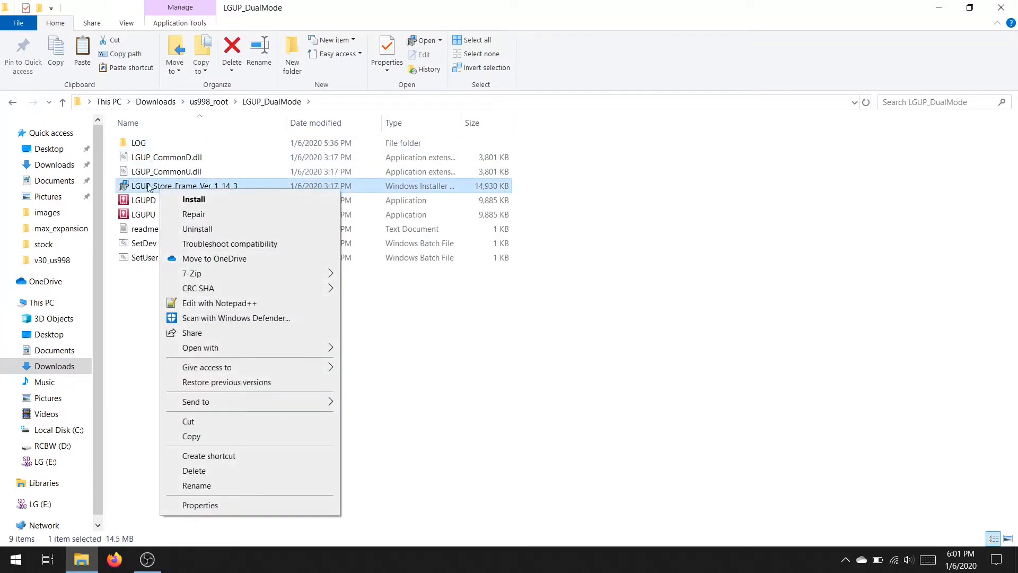
left_click(194, 200)
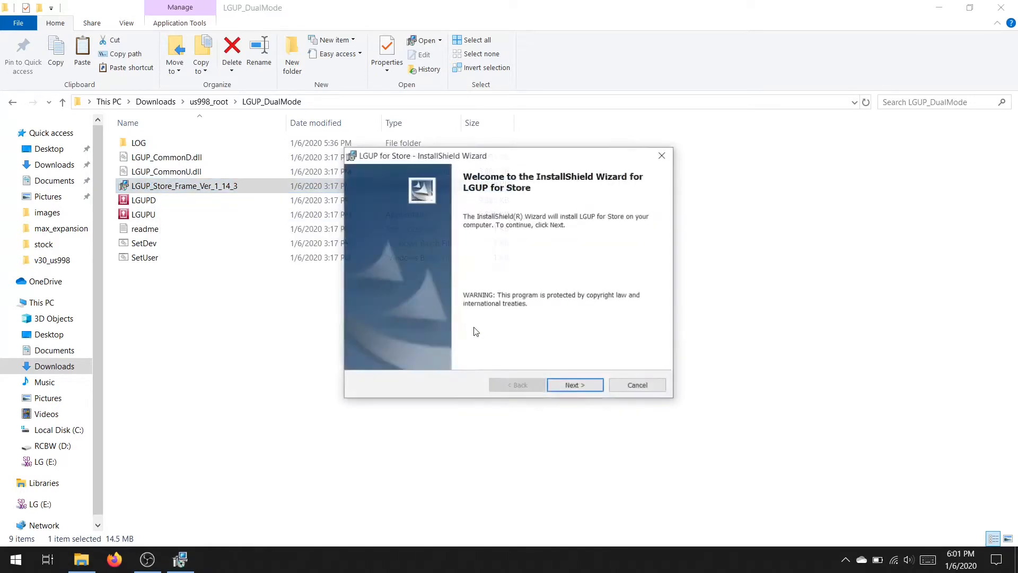
left_click(574, 384)
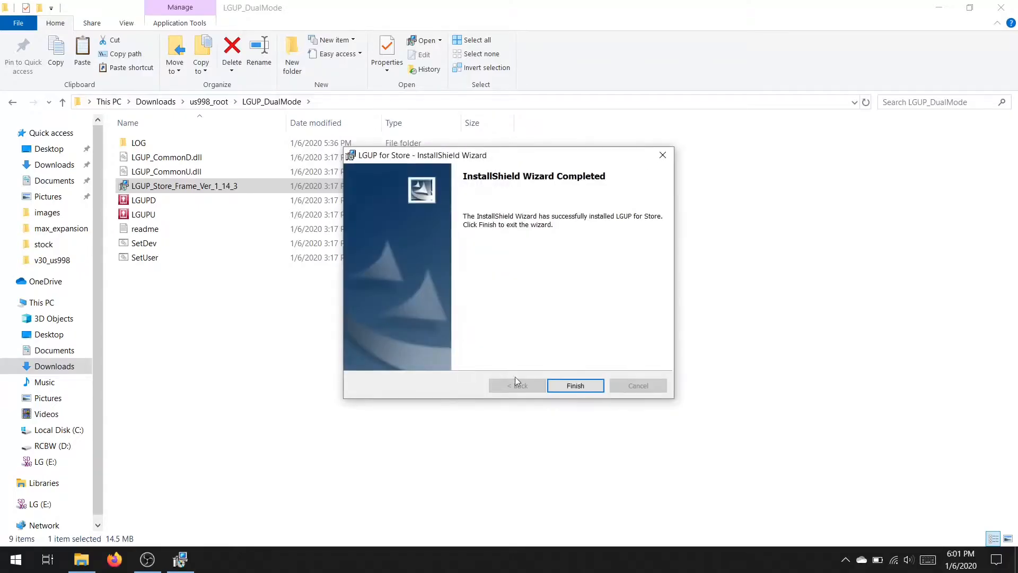
left_click(575, 385)
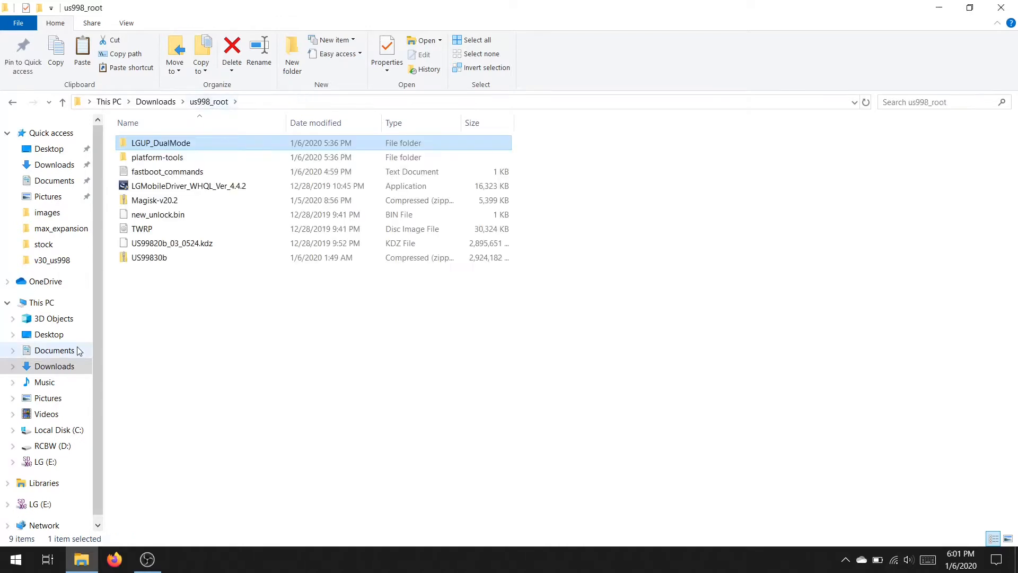
Step: Copy Magisk-v20.2 and US99830b onto the phone's LG (E:) drive and close its window
right_click(45, 461)
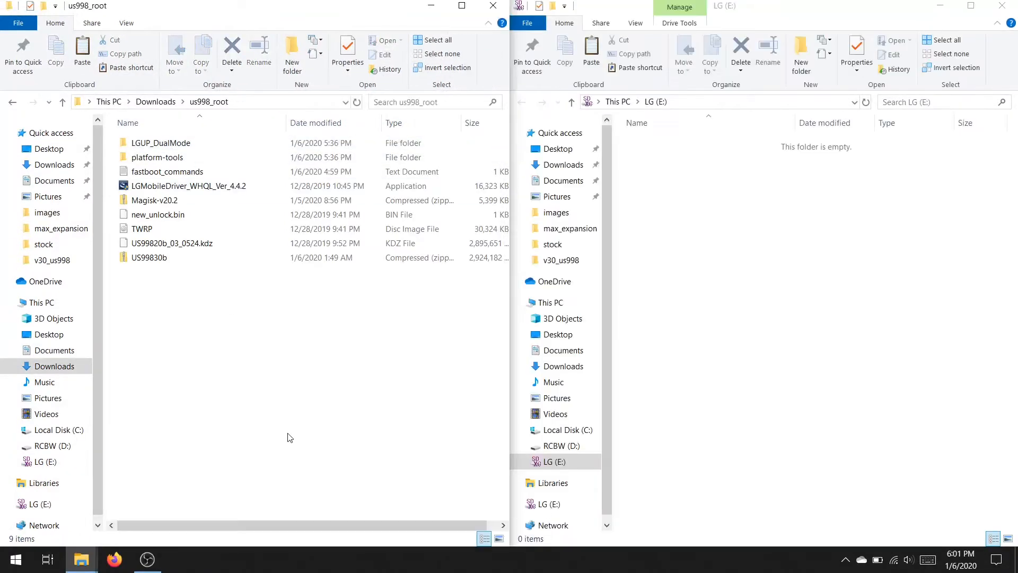
left_click(157, 214)
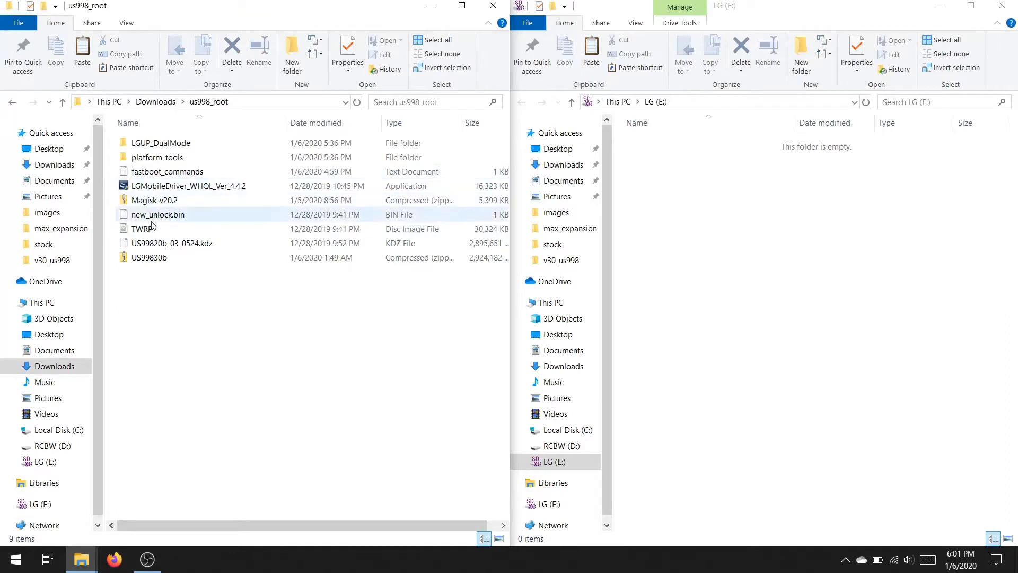
left_click(148, 257)
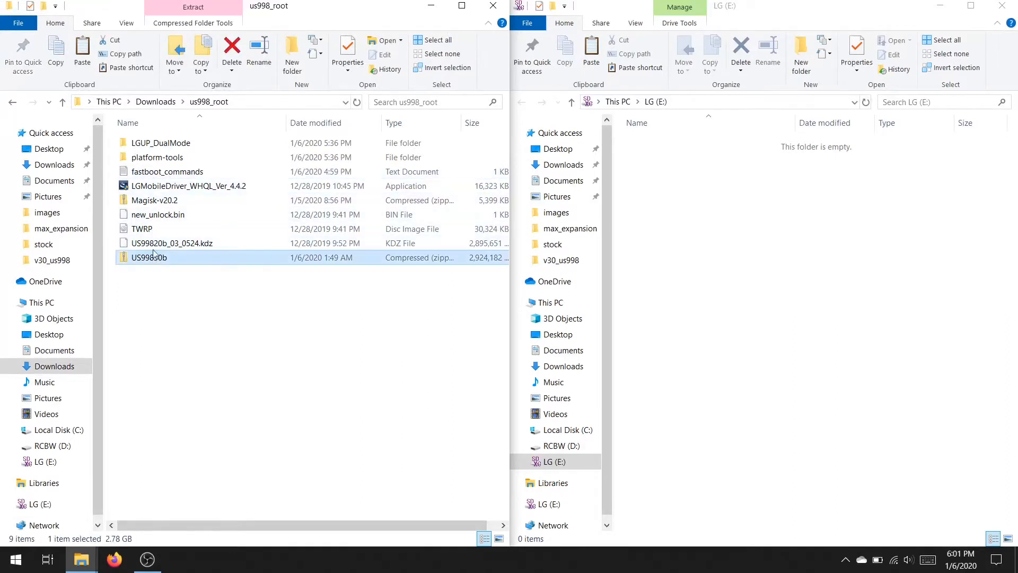
left_click(155, 201)
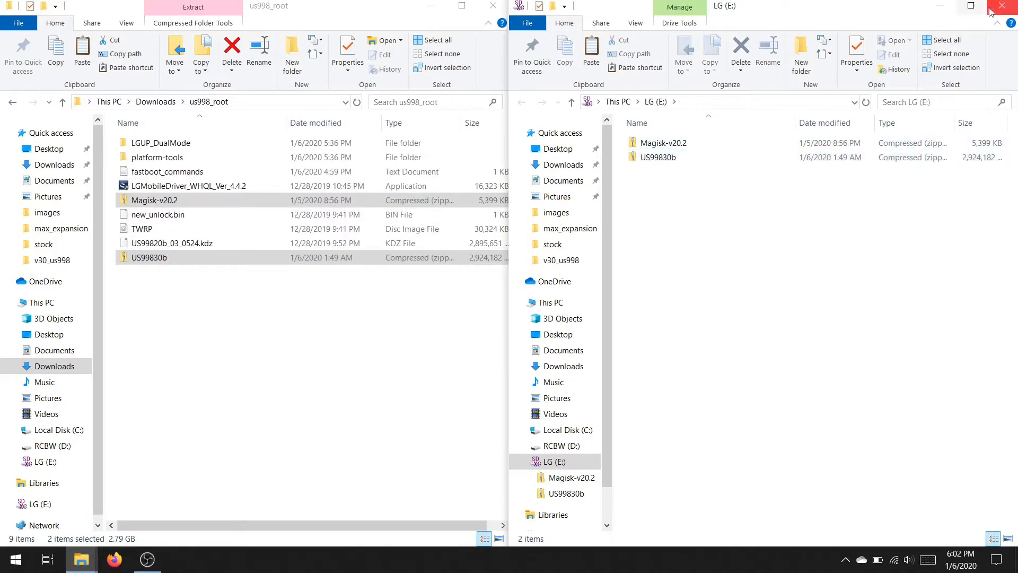
left_click(1009, 6)
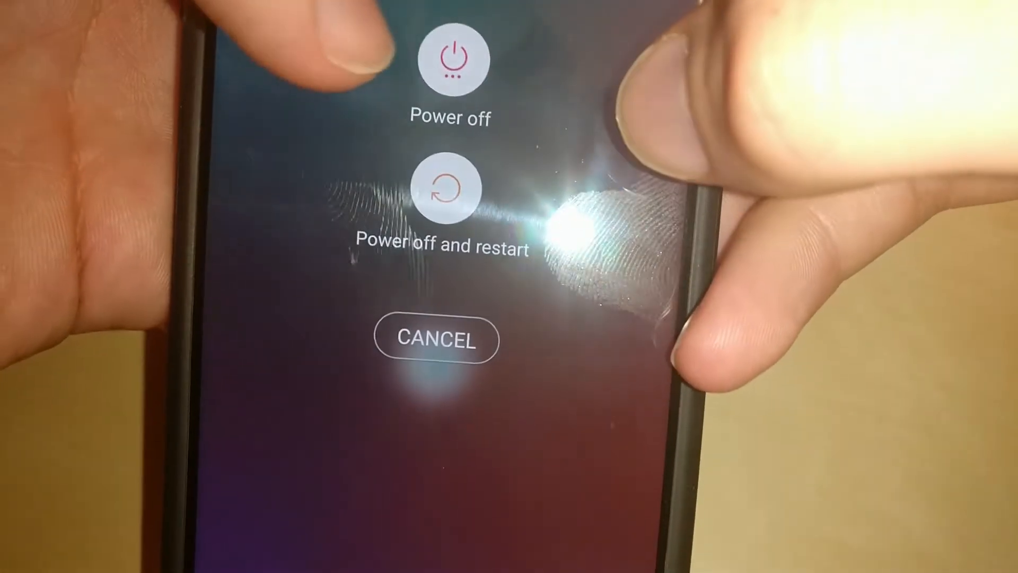
Step: Power off the phone from its power menu
left_click(447, 188)
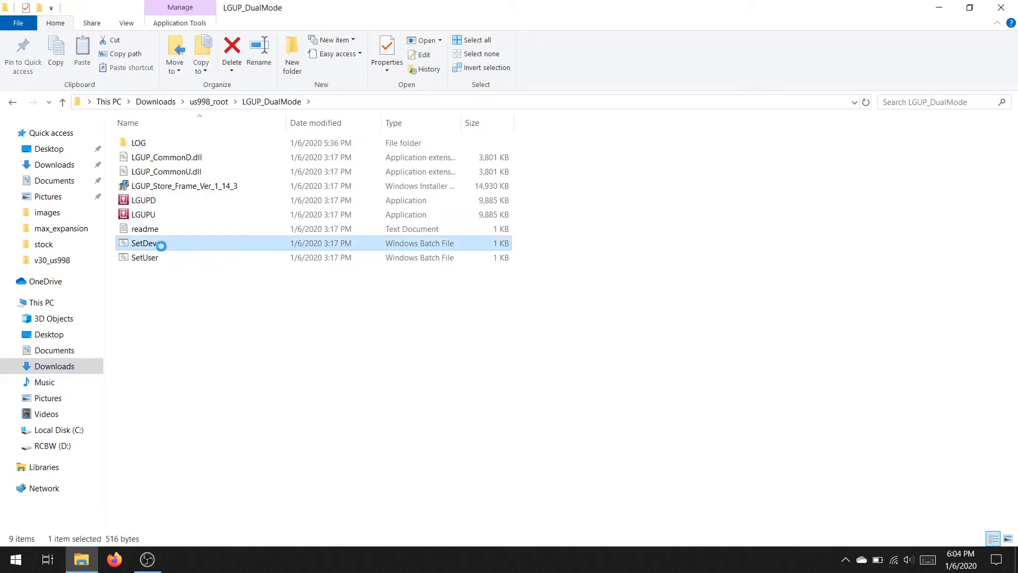
Step: Run SetDev, launch LGUPD and load US99820b_03_0524.kdz with the refurbish process selected
right_click(144, 243)
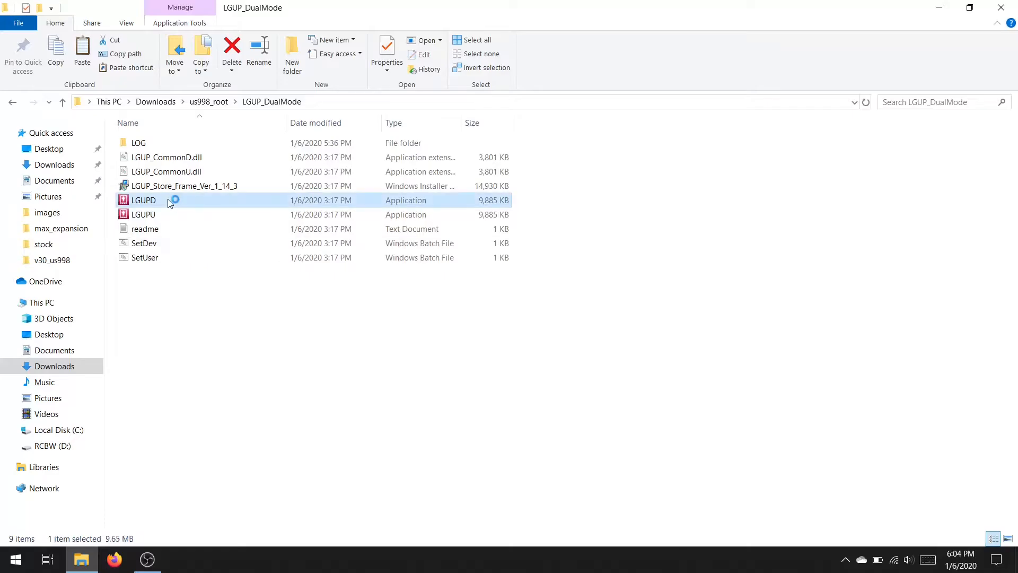
double_click(143, 200)
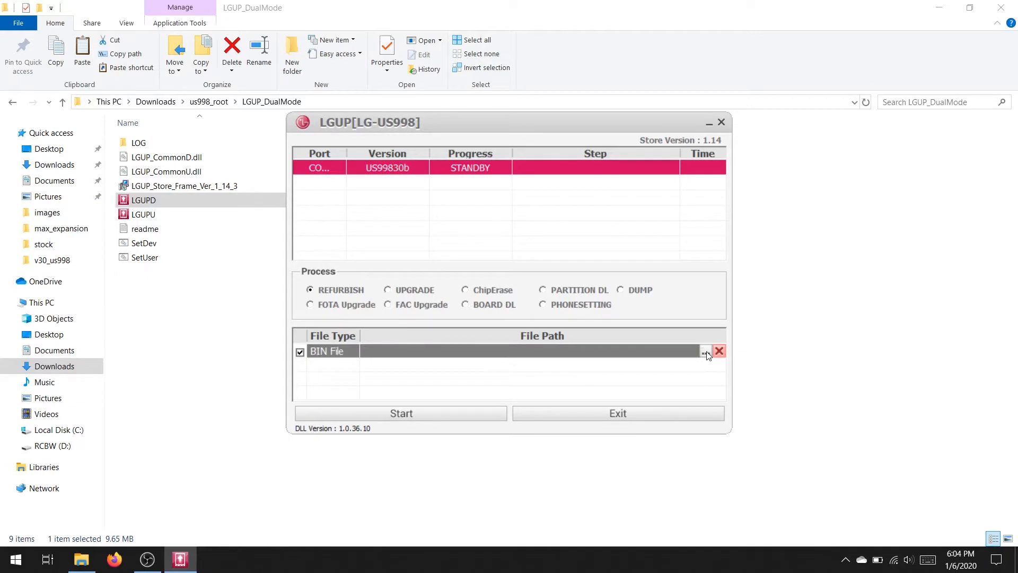
left_click(707, 351)
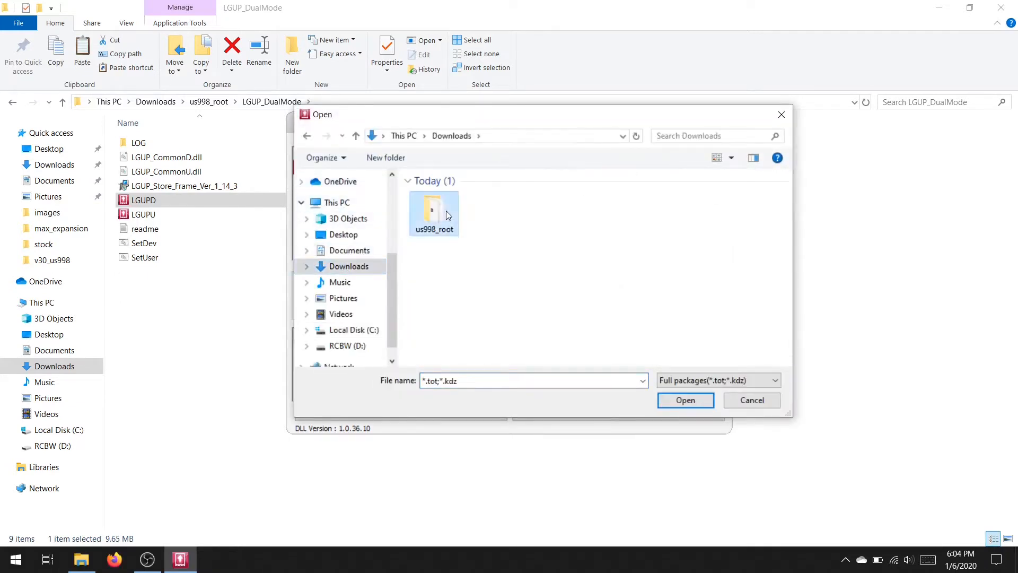
double_click(433, 211)
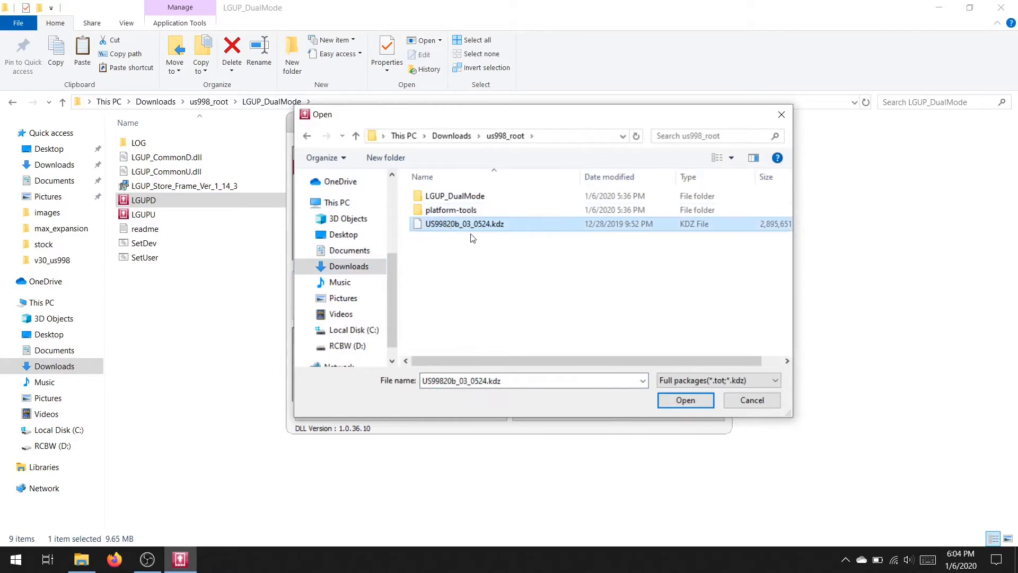
left_click(685, 400)
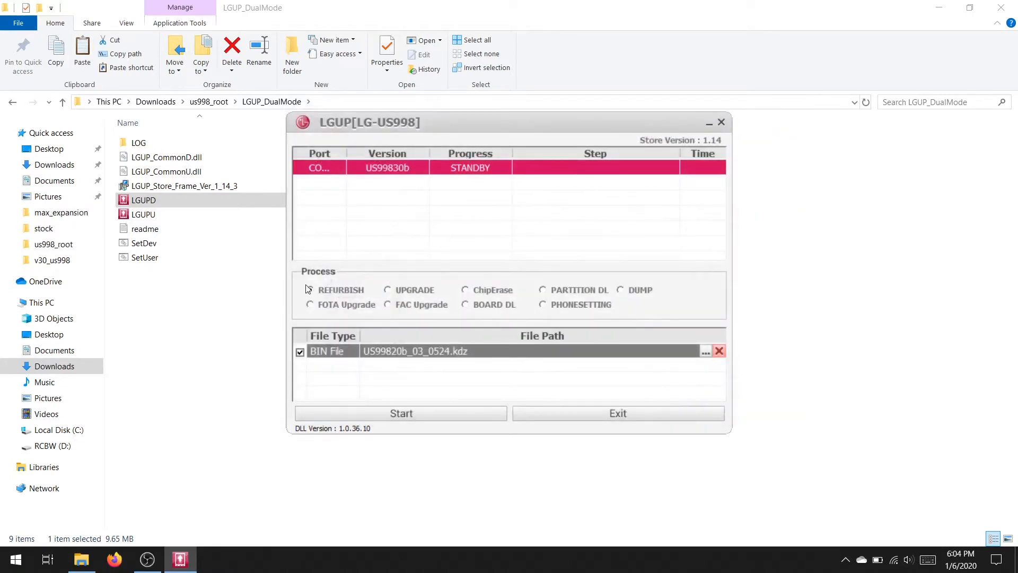
left_click(401, 412)
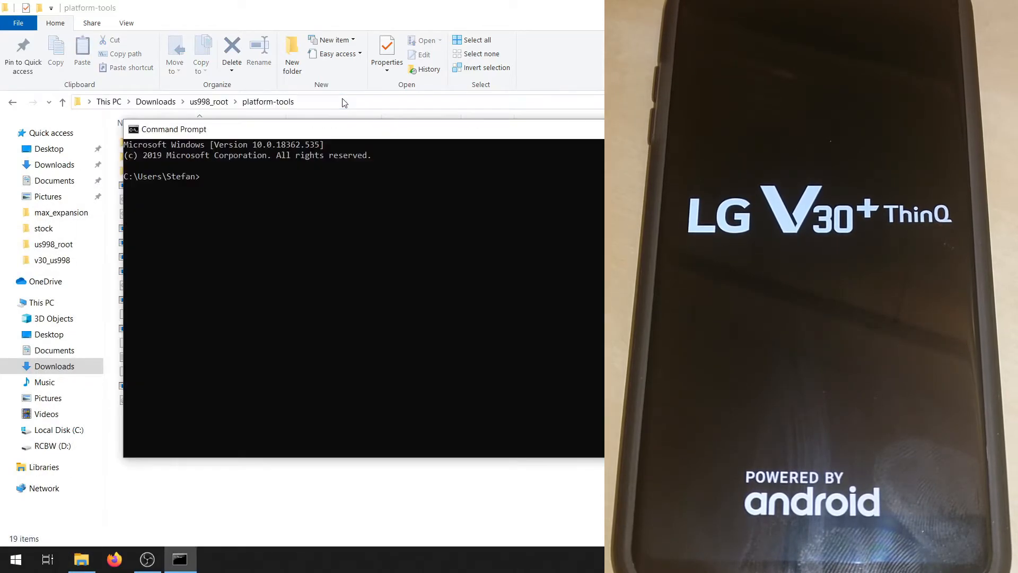
Step: Begin the cd command in the Command Prompt opened from platform-tools
type("cd")
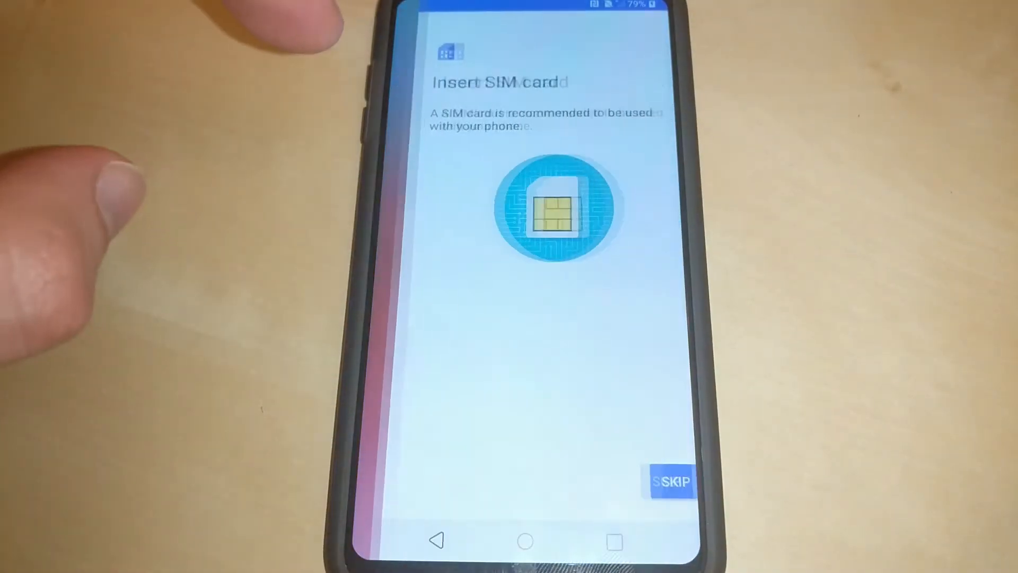
Step: Skip SIM, internet and fingerprint setup and accept the date and time settings
left_click(672, 482)
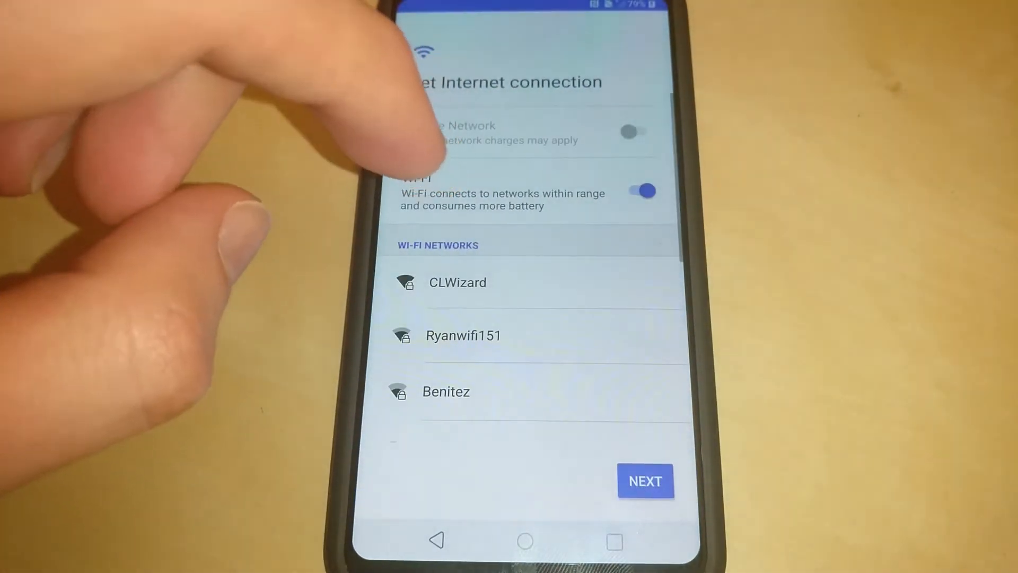
left_click(644, 480)
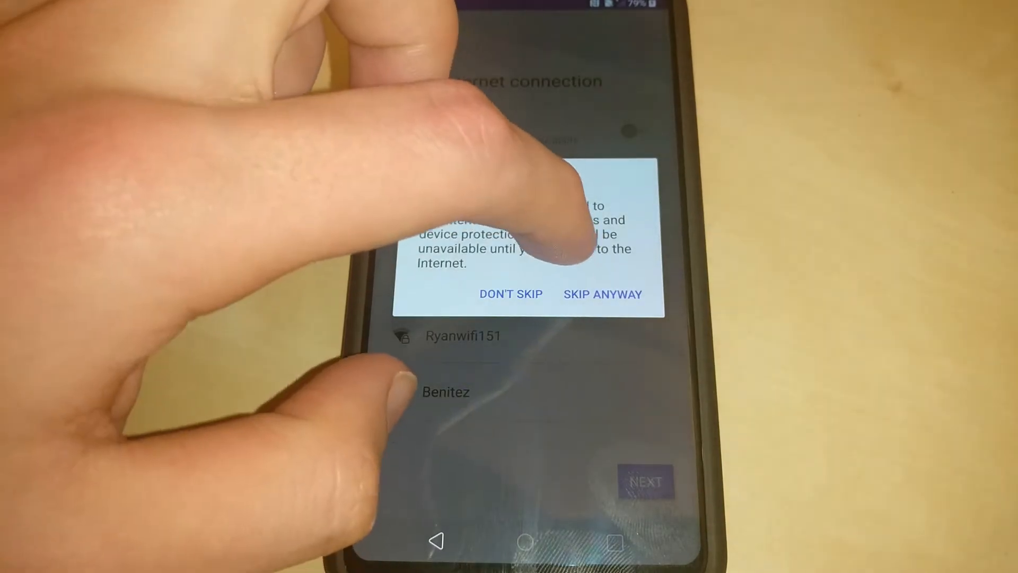
left_click(603, 293)
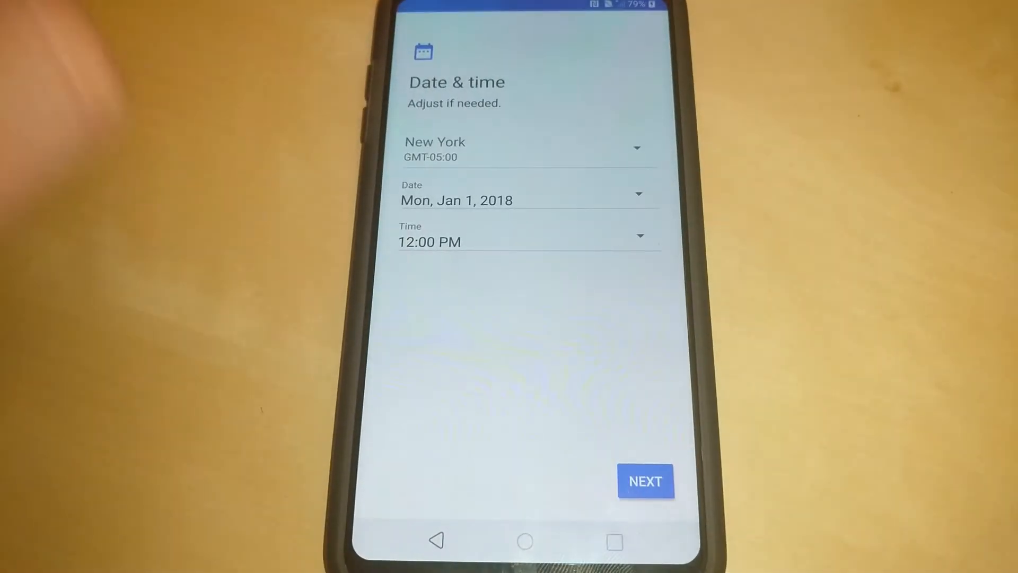
left_click(645, 481)
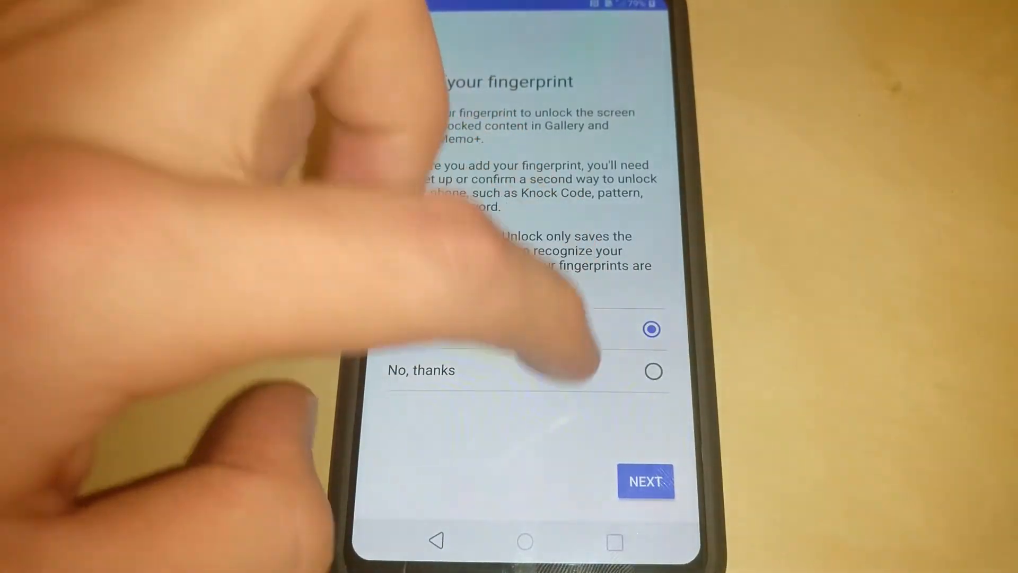
left_click(653, 371)
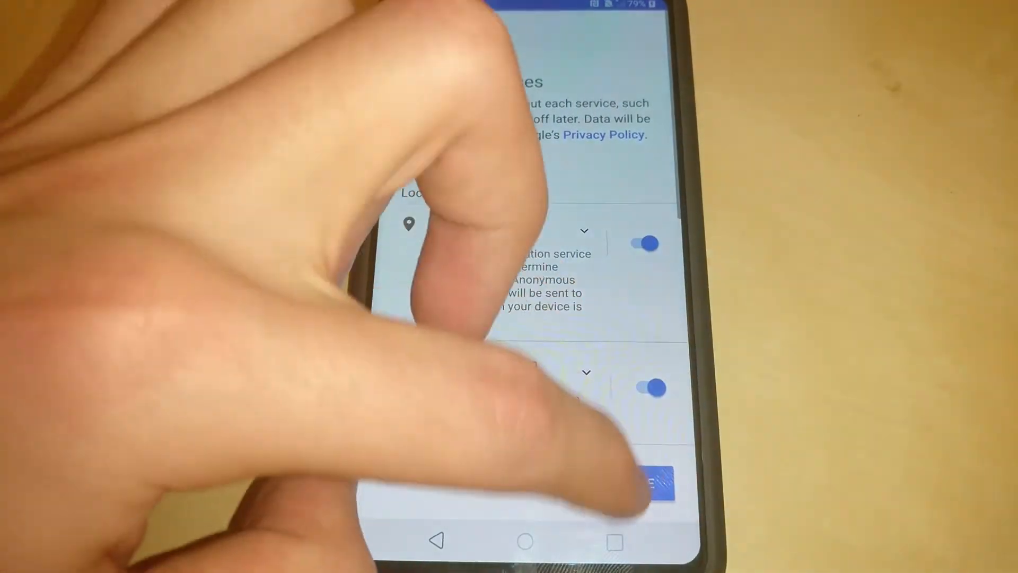
Step: Accept the Google services terms and LG legal documents to finish setup
scroll("down", 3)
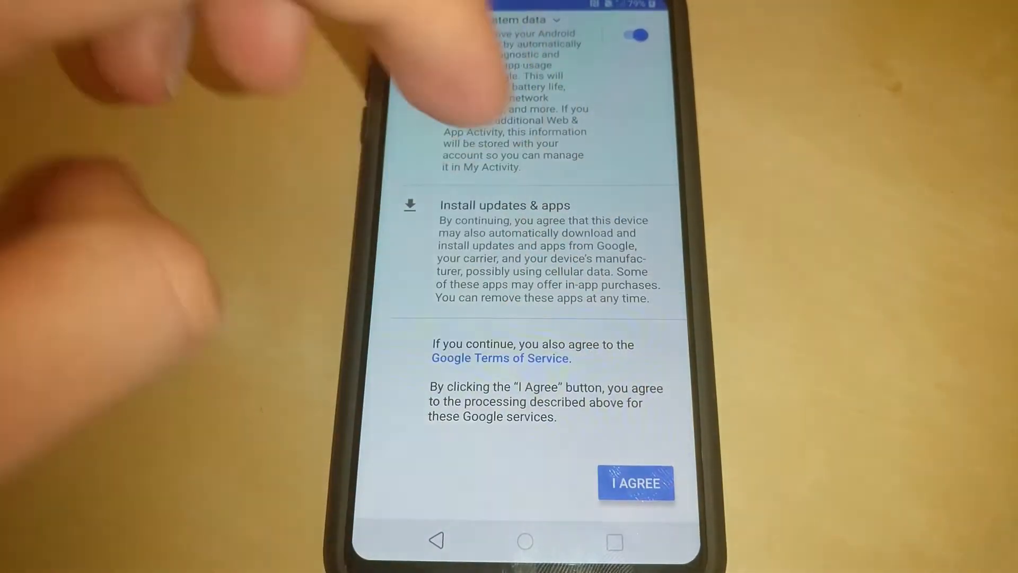
left_click(635, 484)
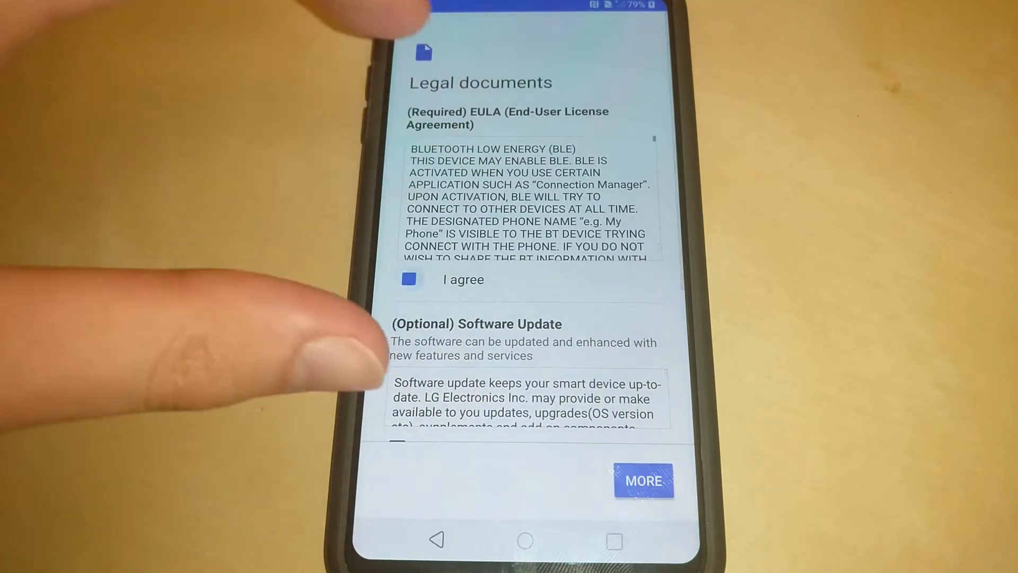
scroll("down", 3)
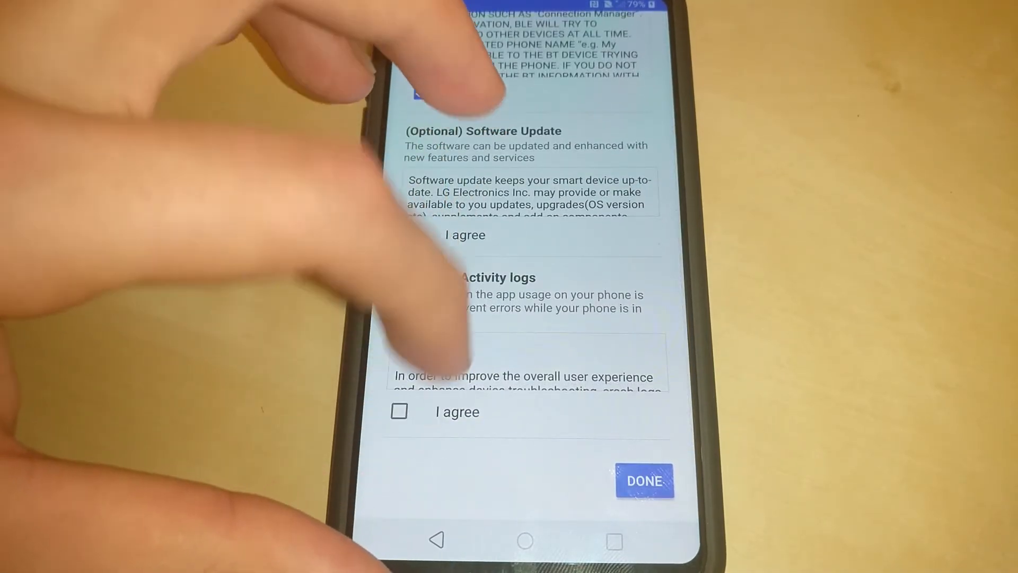
left_click(644, 480)
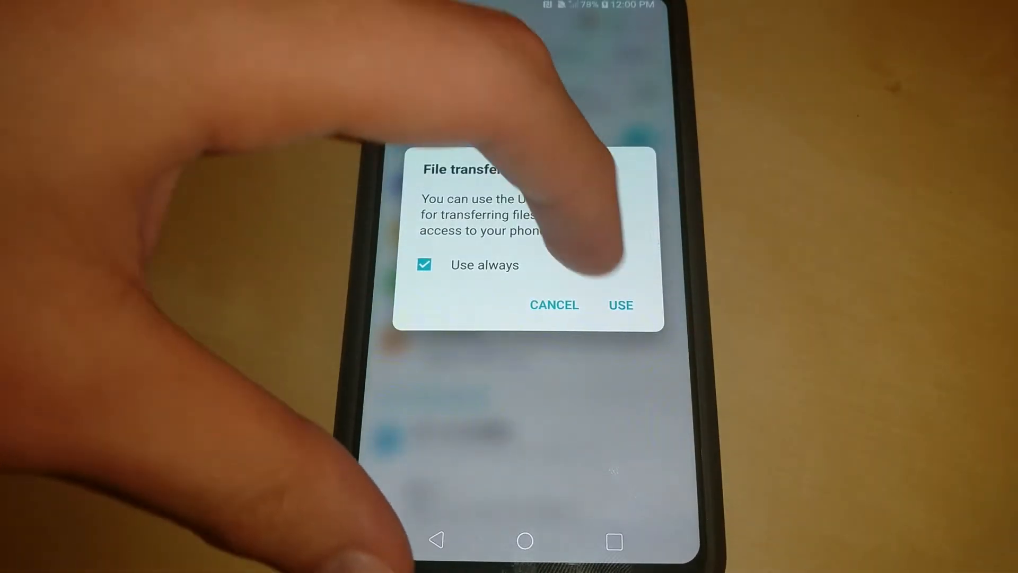
Step: Allow USB file transfer and go to the phone's software info in Settings
left_click(620, 304)
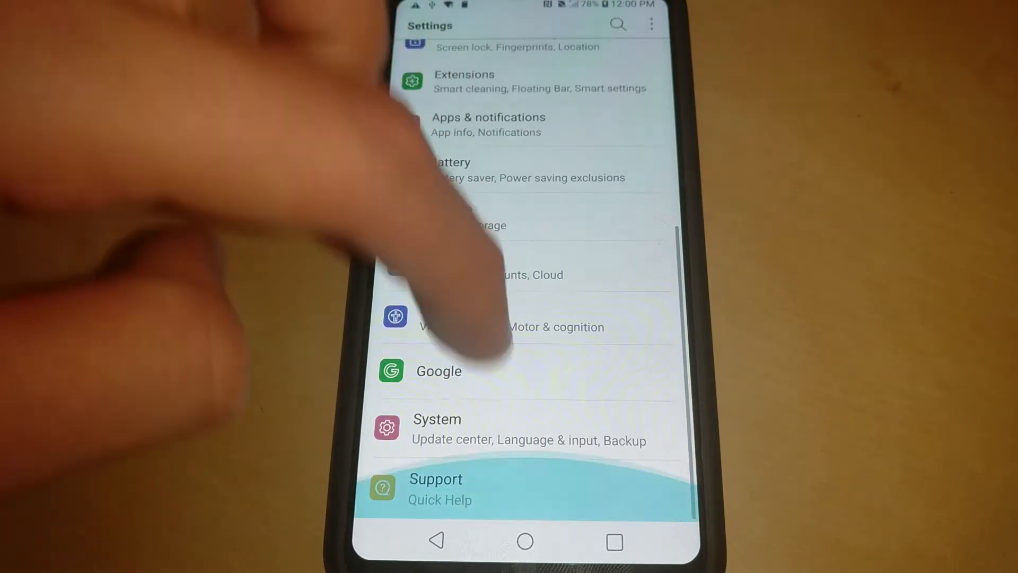
left_click(437, 419)
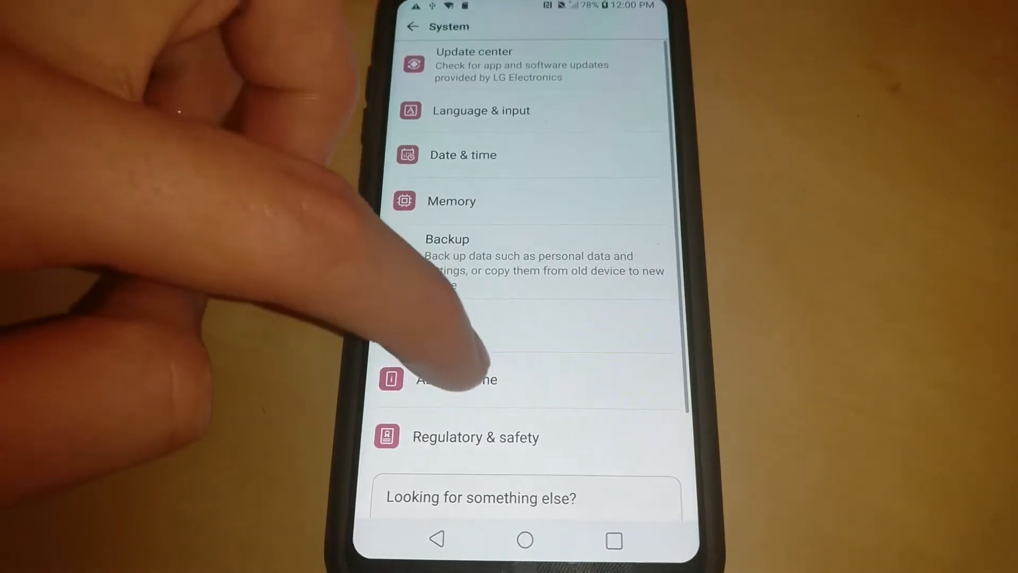
left_click(455, 380)
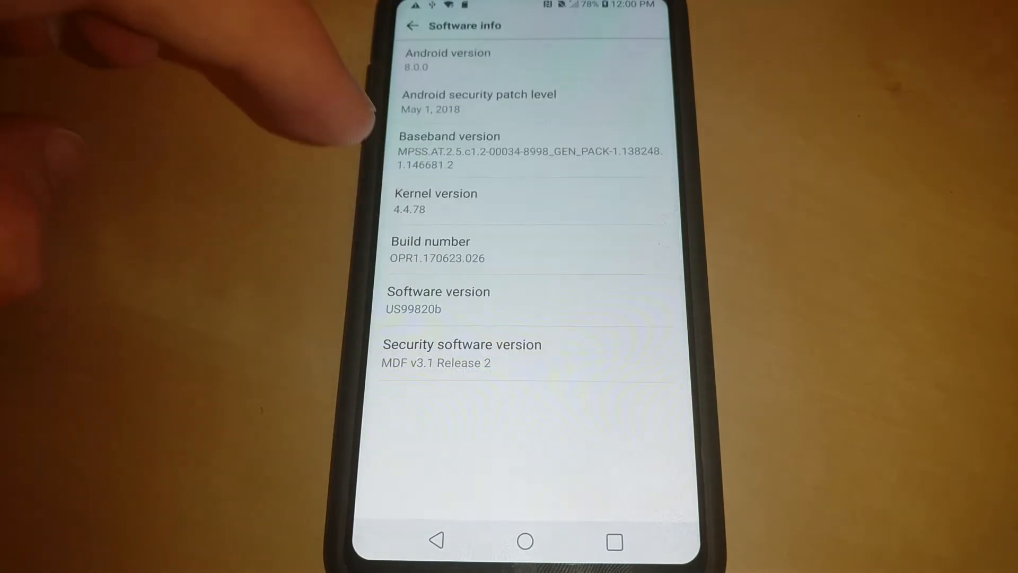
Step: Unlock Developer options via Build number and switch them on past the warning
left_click(431, 249)
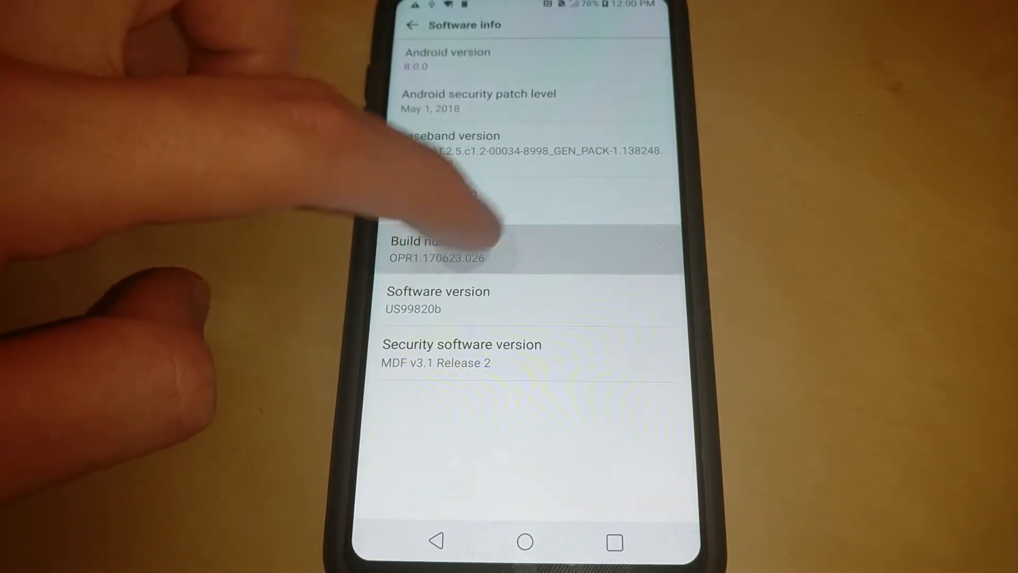
left_click(430, 251)
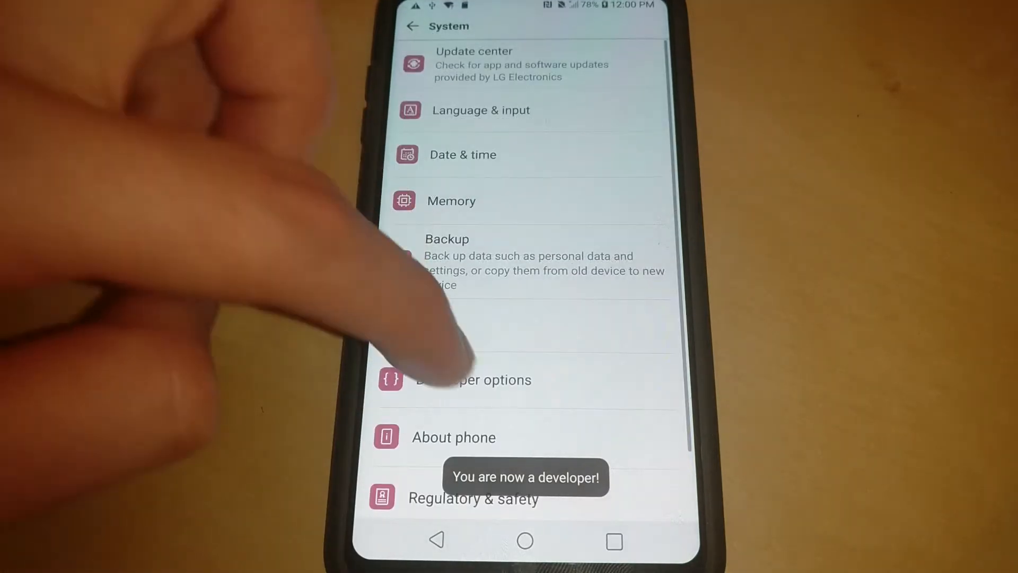
left_click(473, 380)
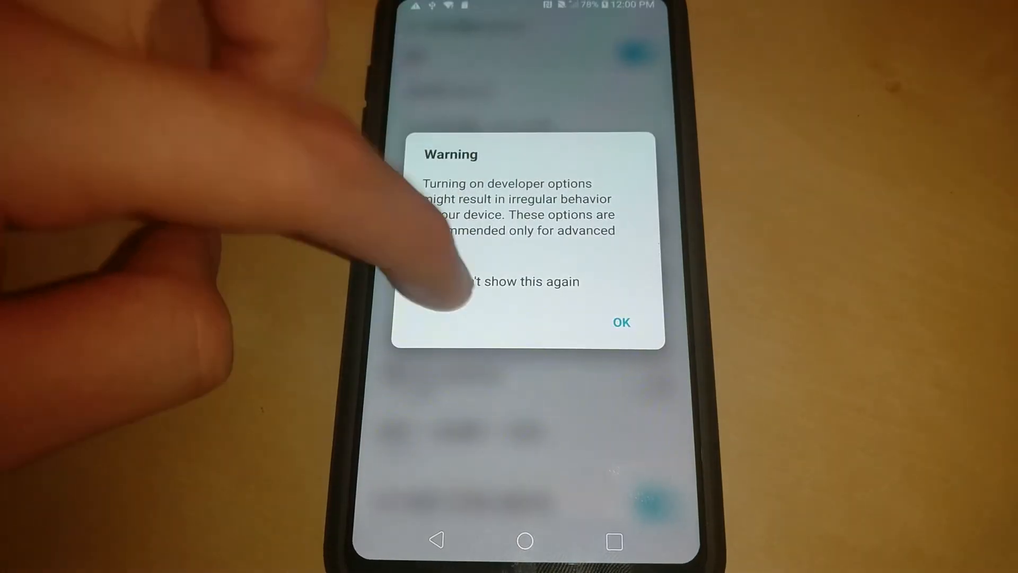
left_click(621, 323)
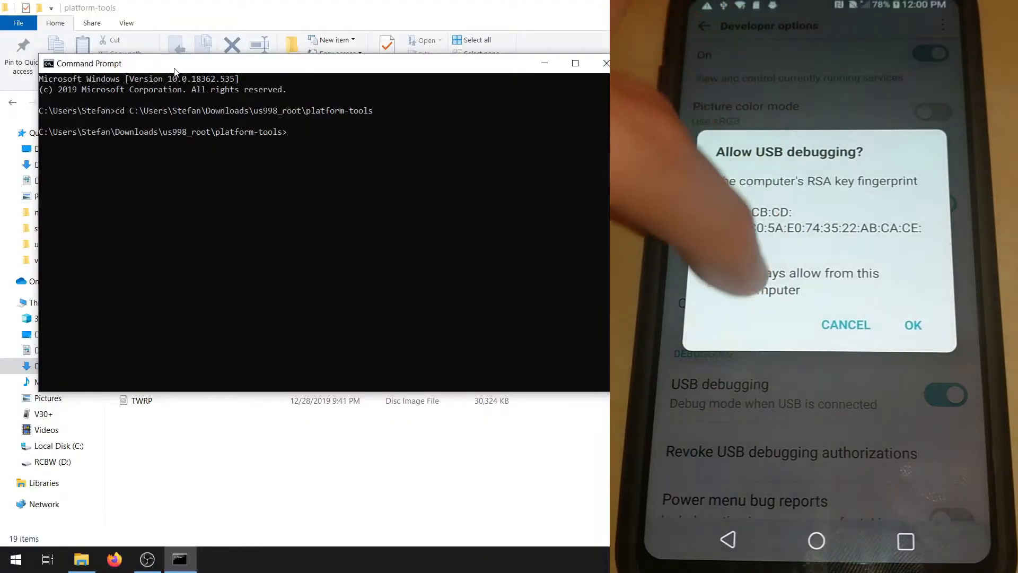
Step: Authorise USB debugging from this computer on the phone's prompt
left_click(912, 324)
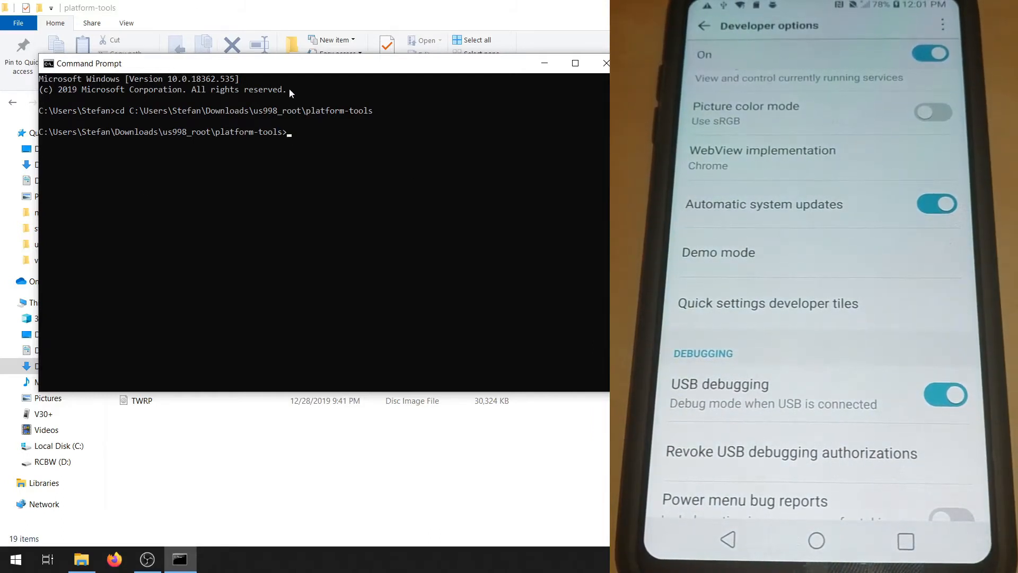
Step: Reboot the phone into the bootloader with adb reboot bootloader
type("adb reb")
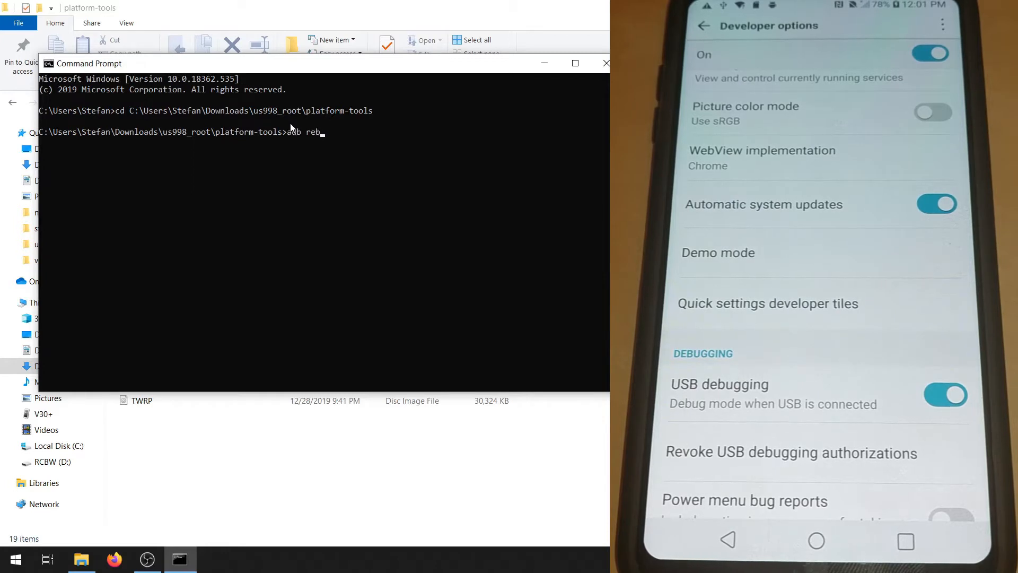
type("oot bootloader")
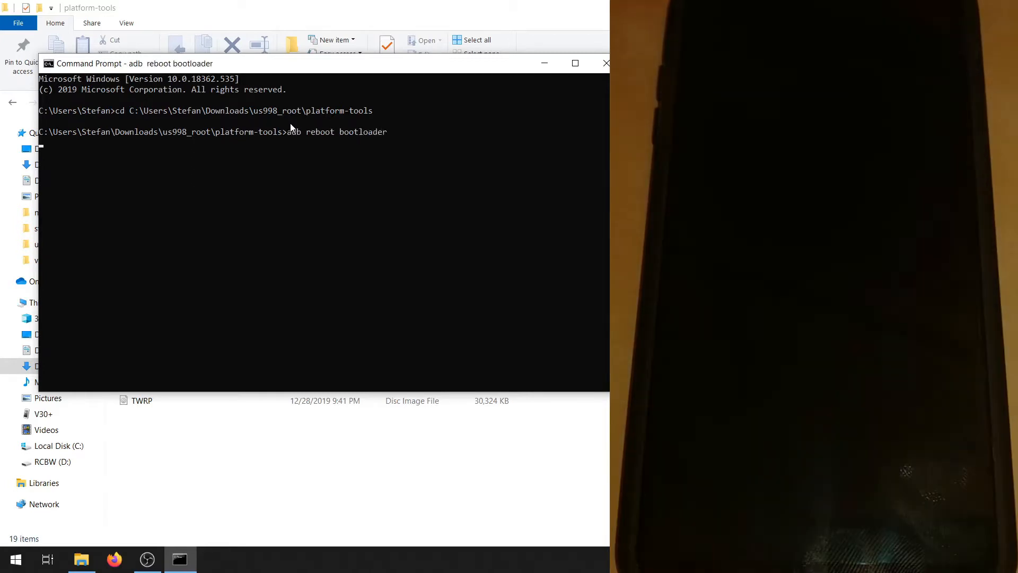
key("enter")
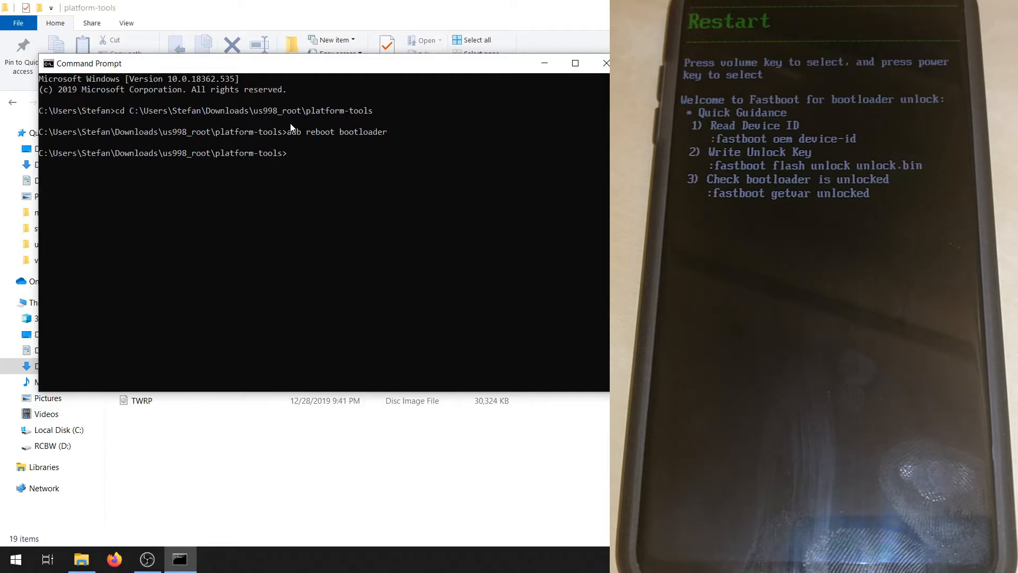
Step: Query the bootloader unlock status with fastboot getvar, which reports unlocked: no
type("fastboot getvar unlock")
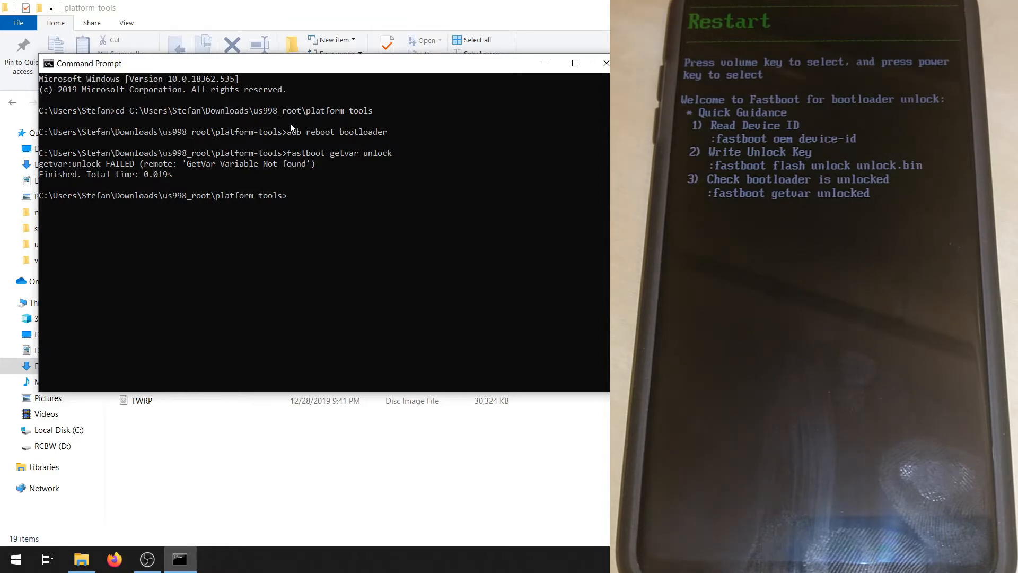
type("fastboot getvar unlocked")
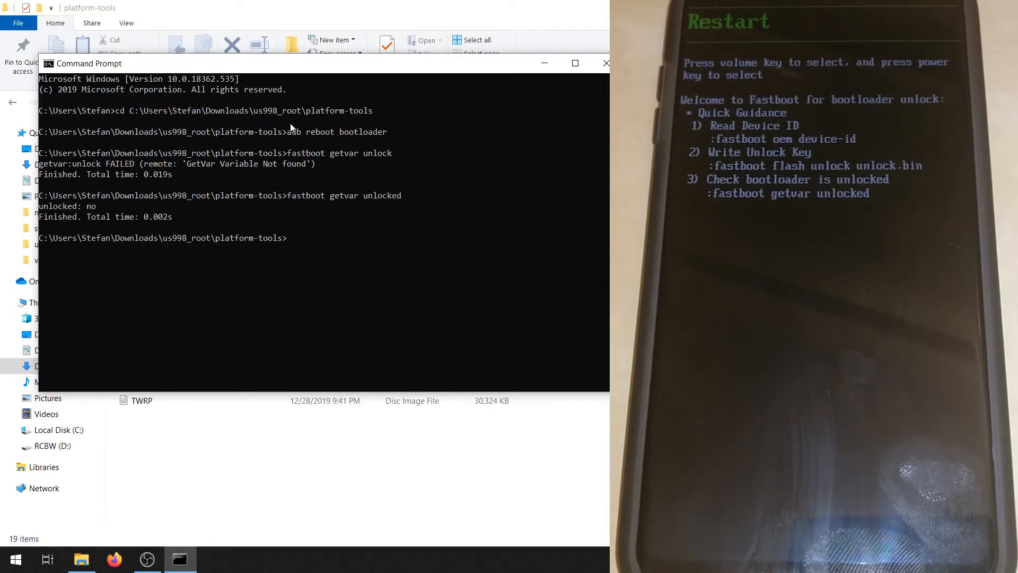
type("fastboot flash")
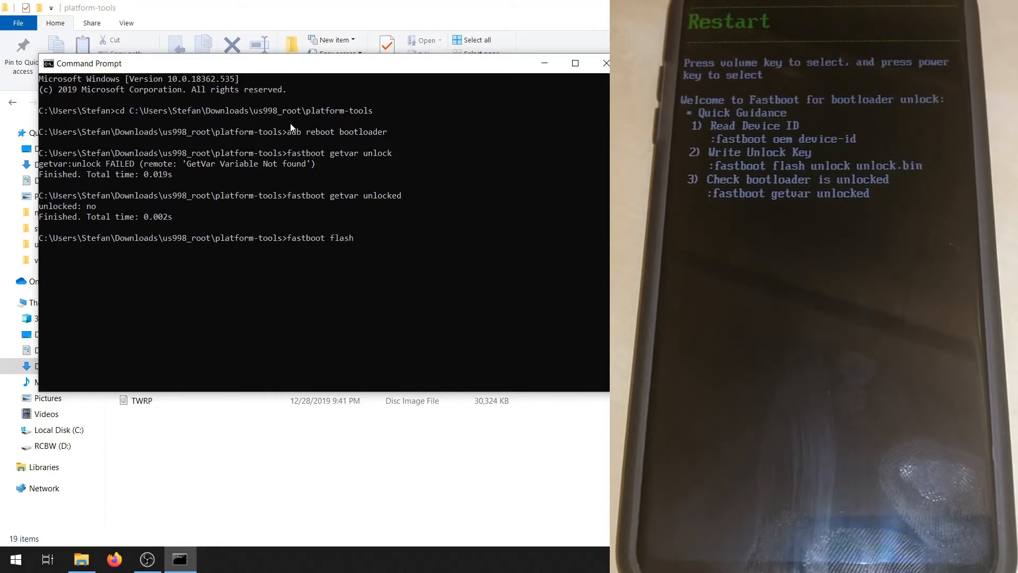
Step: Flash new_unlock.bin with fastboot flash unlock, confirm unlocked: yes via getvar, and send fastboot reboot
type("unlock")
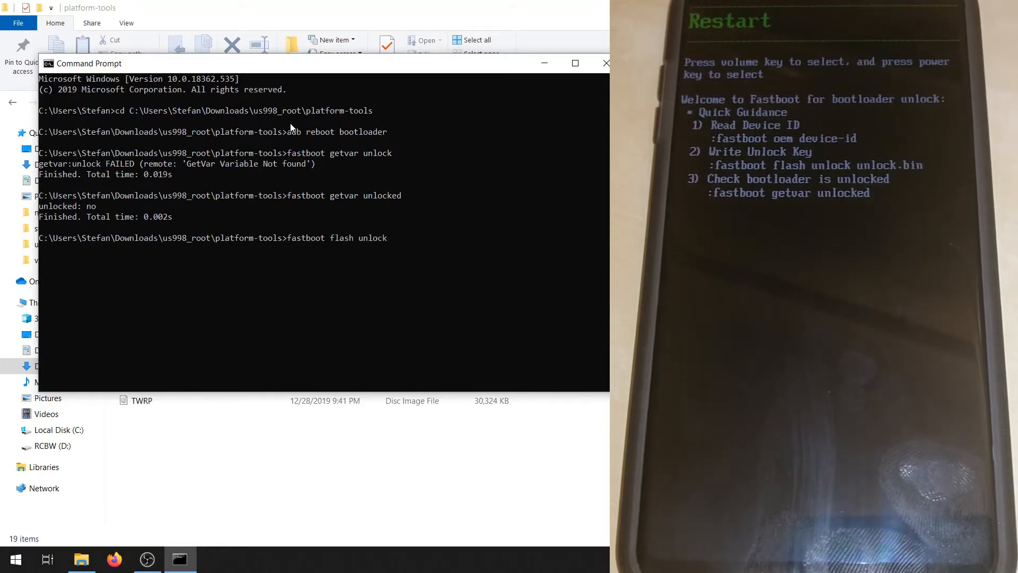
type("new")
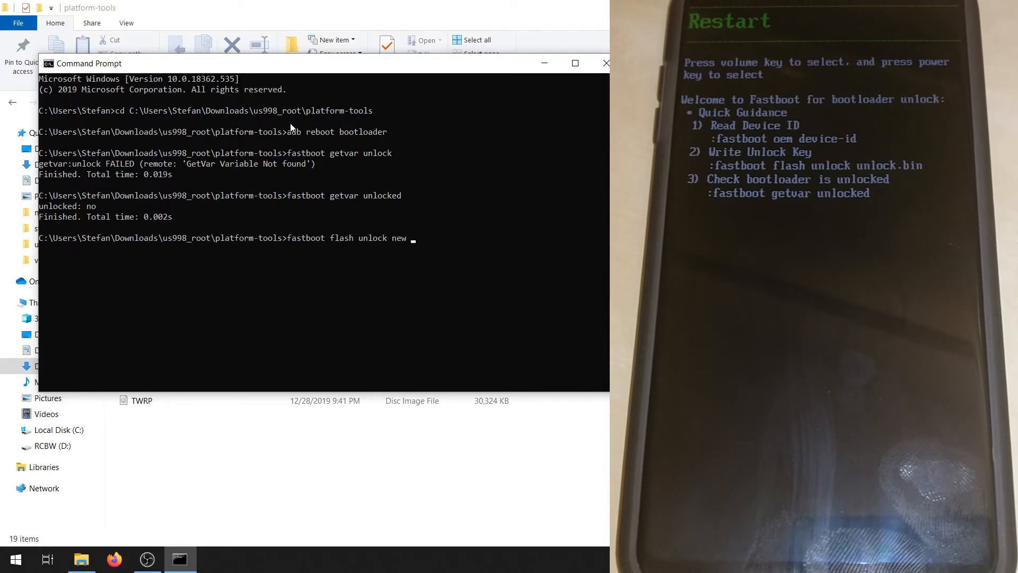
type("_unlock.bin")
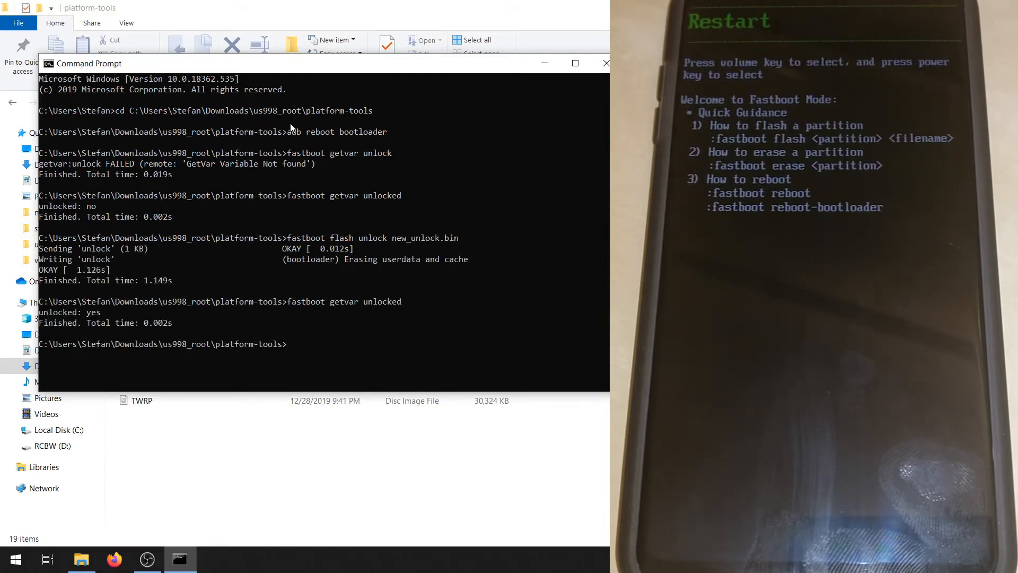
type("fastboot reboot")
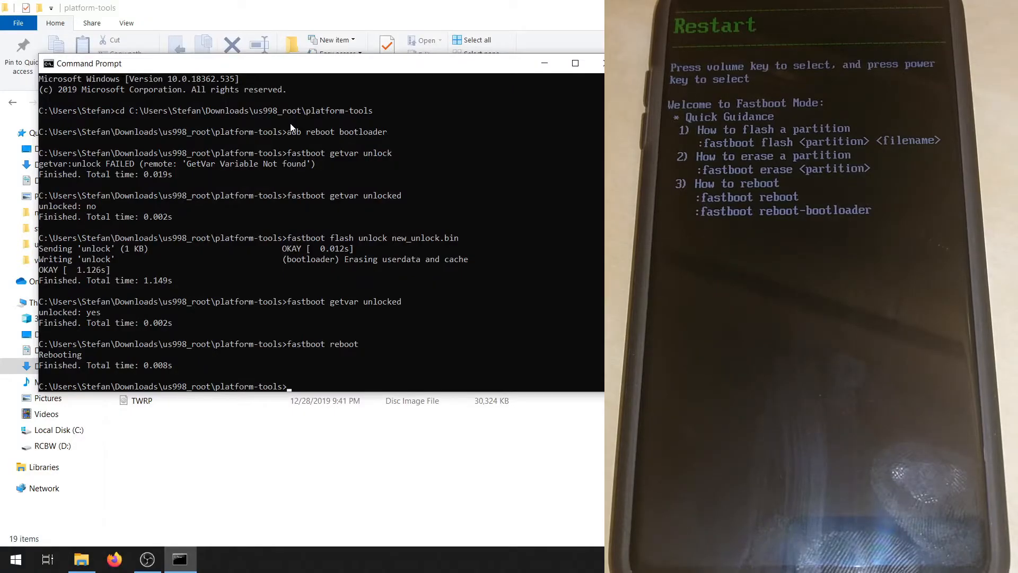
Step: Flash TWRP.img to recovery with fastboot, then fastboot boot TWRP.img into recovery
type("fastboot flash recovery TWRP.img")
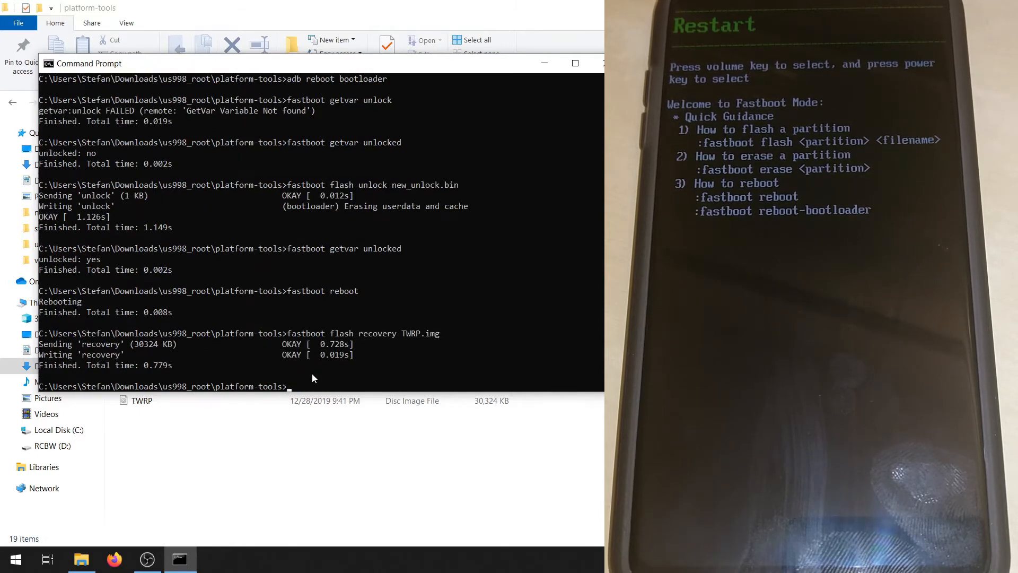
type("fastboot boot T")
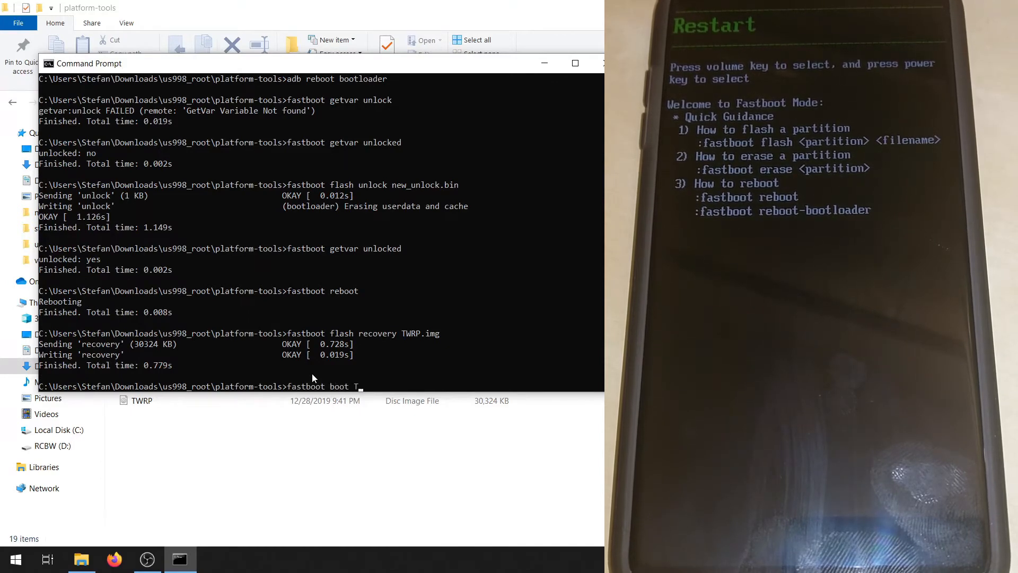
type("WRP.img")
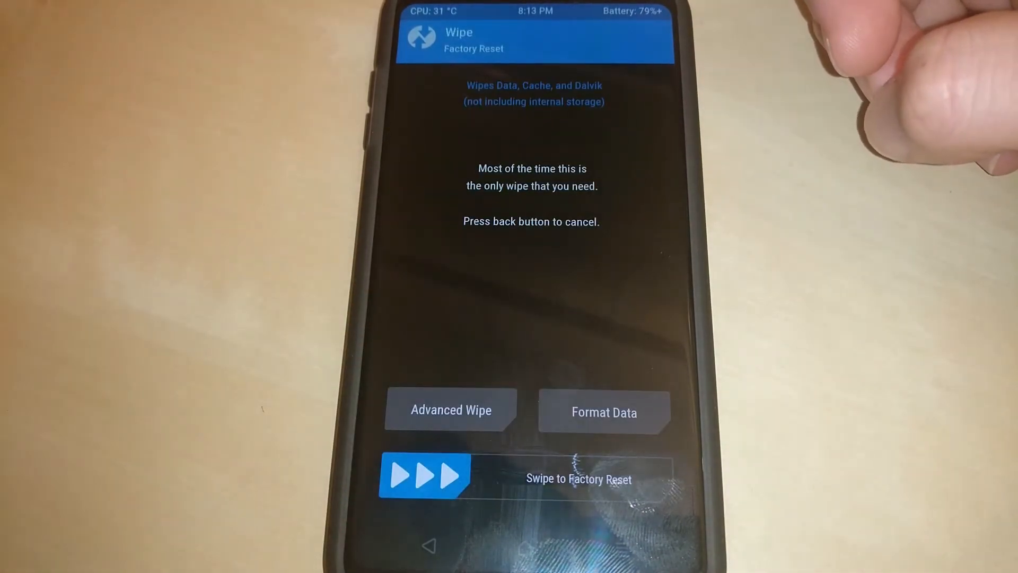
Step: Run TWRP Format Data with confirmation, then Advanced Wipe with the data partition checked
left_click(602, 411)
type("y")
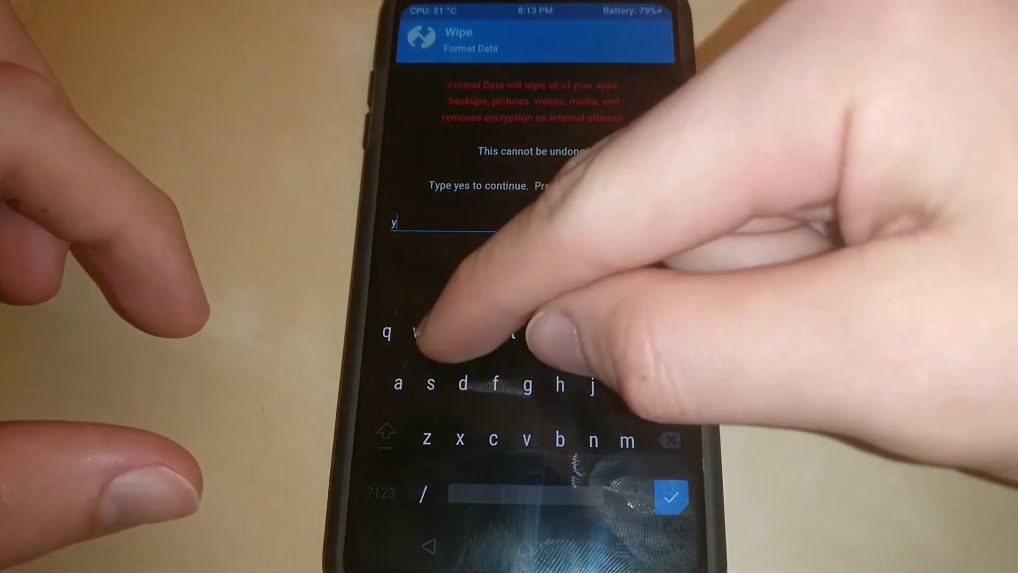
left_click(670, 496)
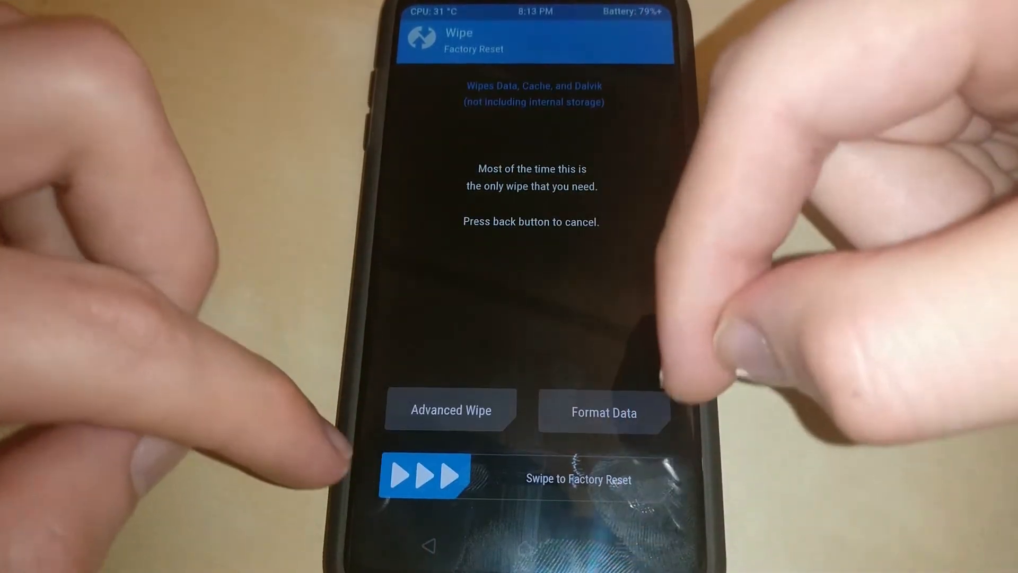
left_click(450, 410)
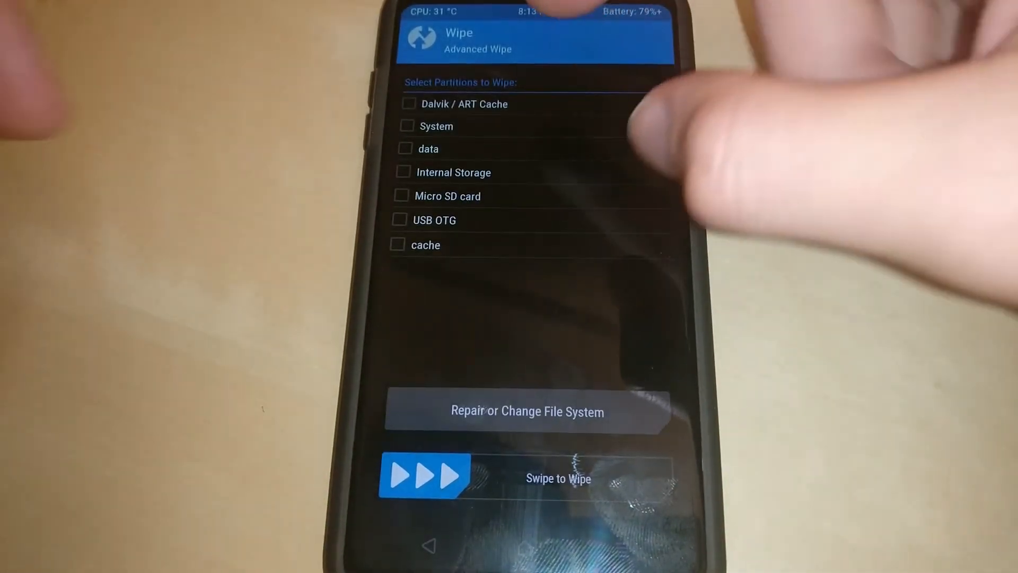
left_click(404, 148)
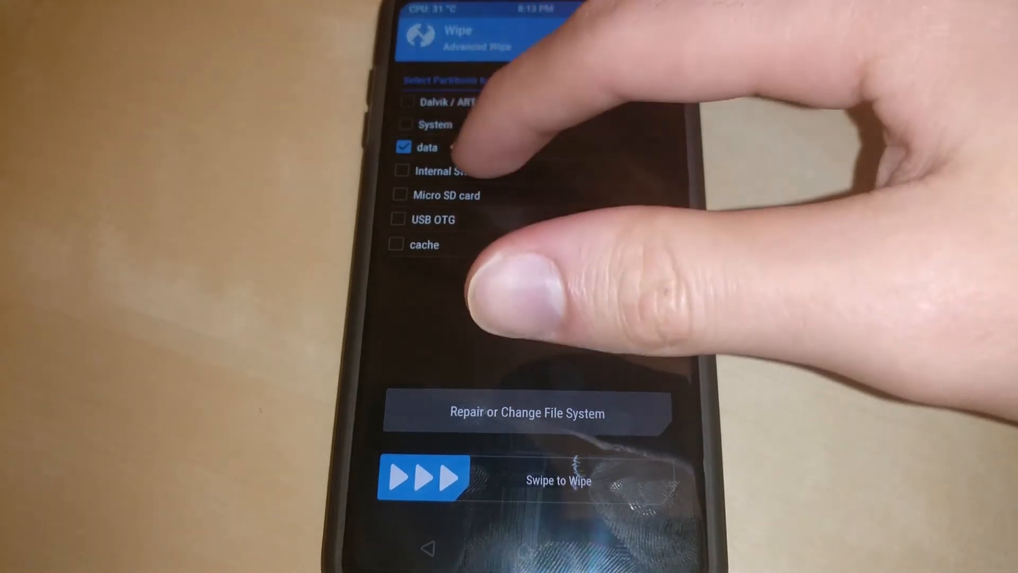
left_click(400, 169)
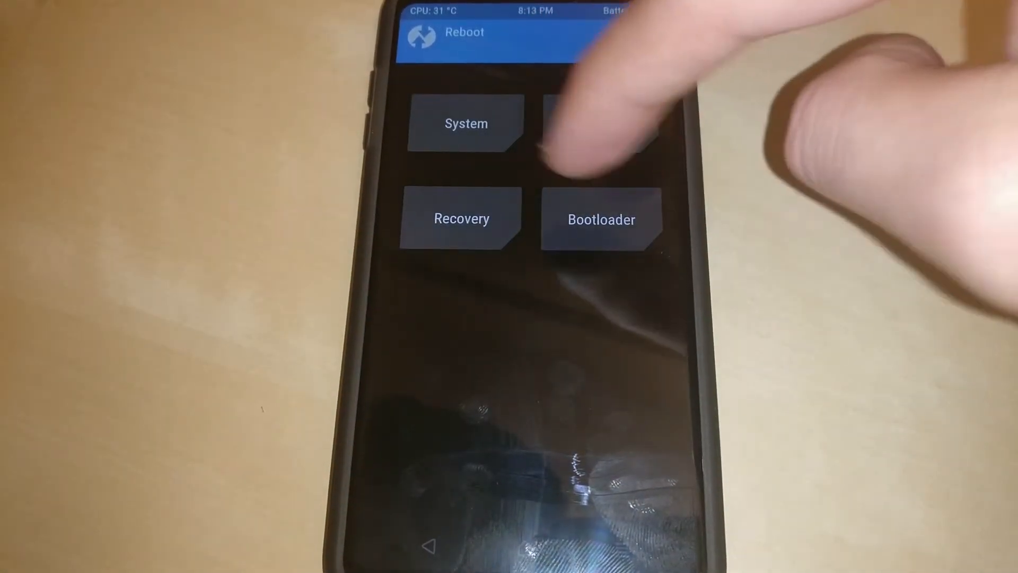
left_click(466, 123)
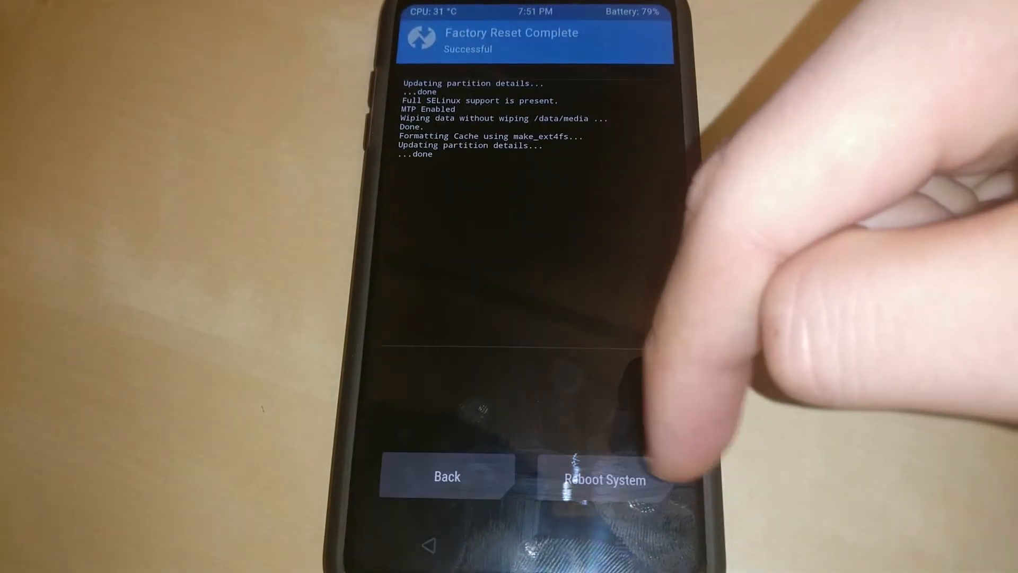
Step: Finish the data format, reported Successful, and return to the TWRP home menu
left_click(446, 476)
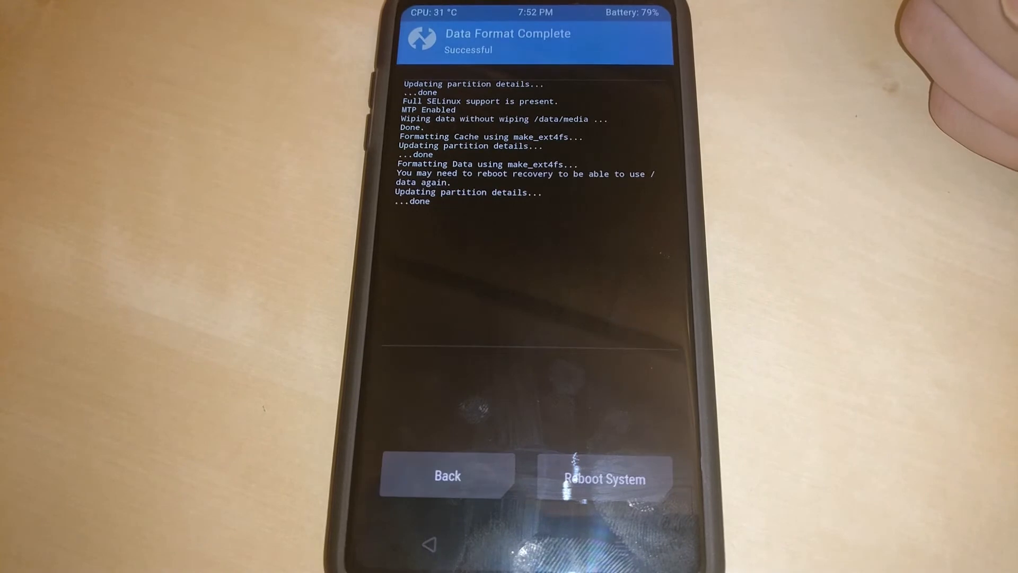
left_click(447, 475)
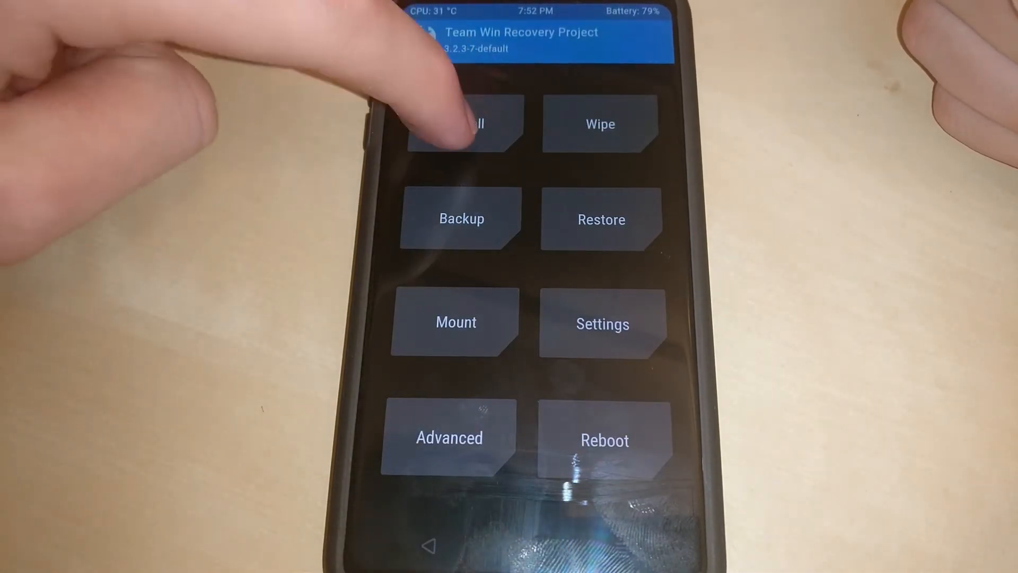
Step: Install Magisk-v20.2.zip from the Micro SD card and swipe to flash it
left_click(465, 123)
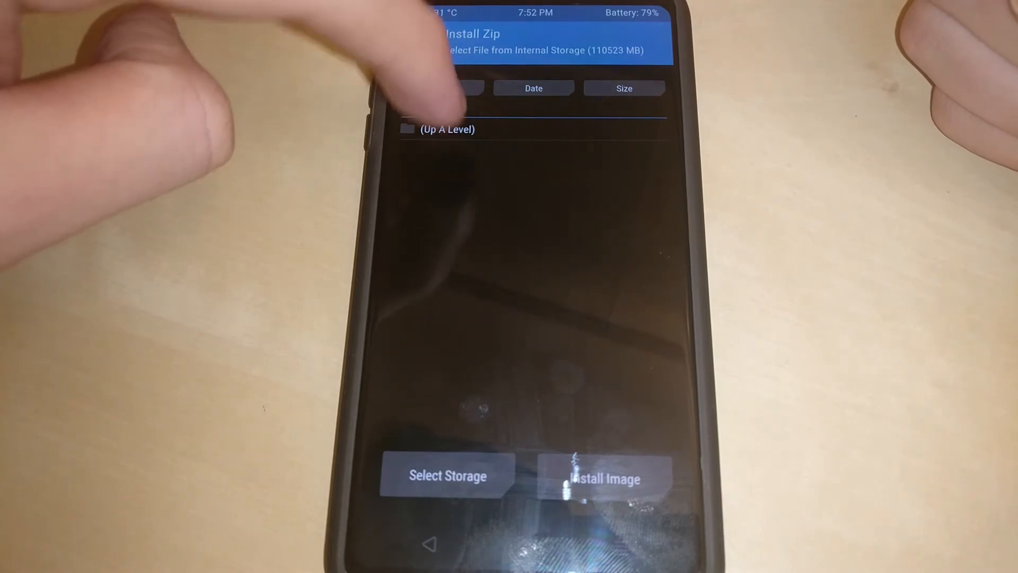
left_click(447, 475)
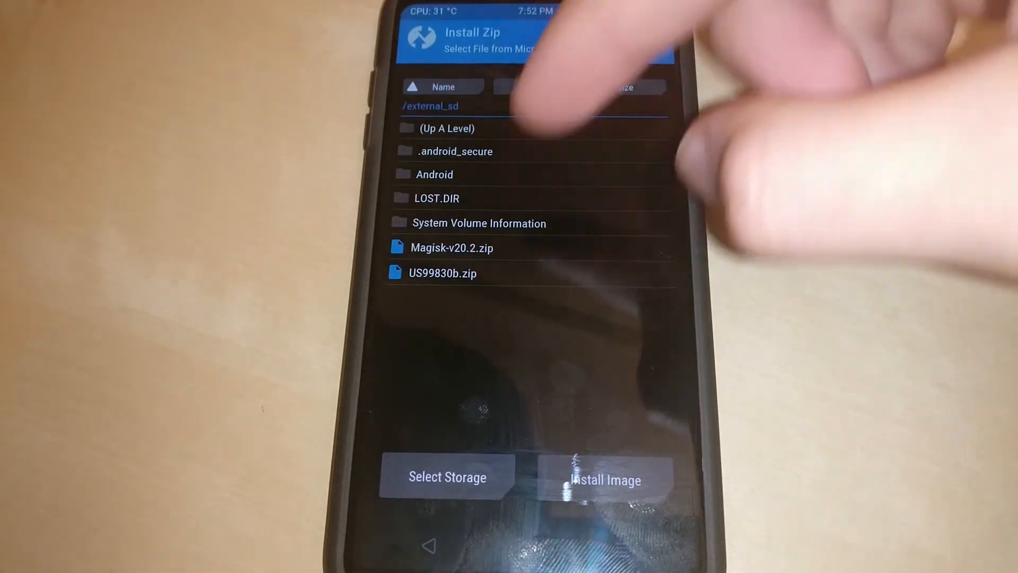
left_click(442, 273)
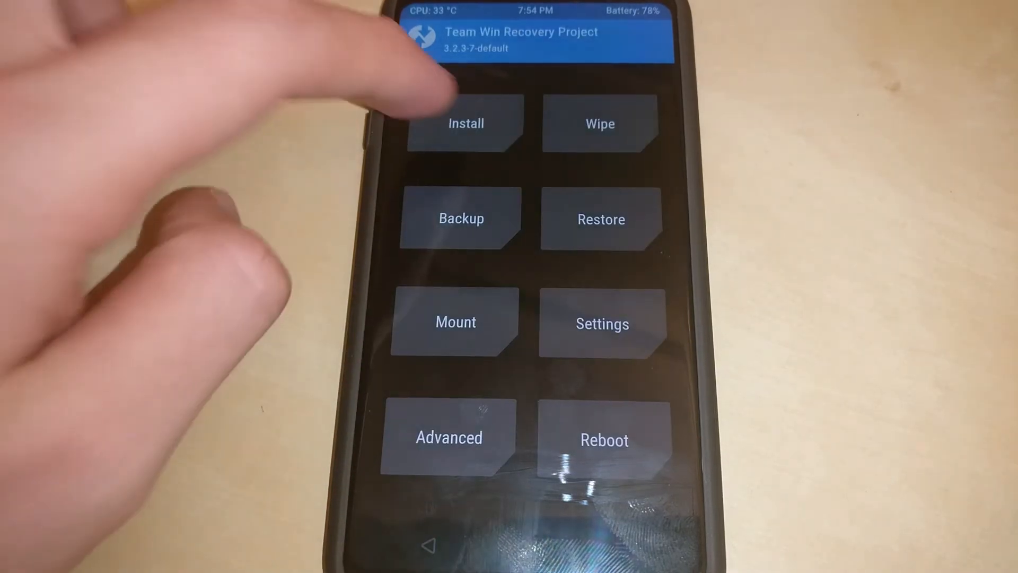
left_click(465, 123)
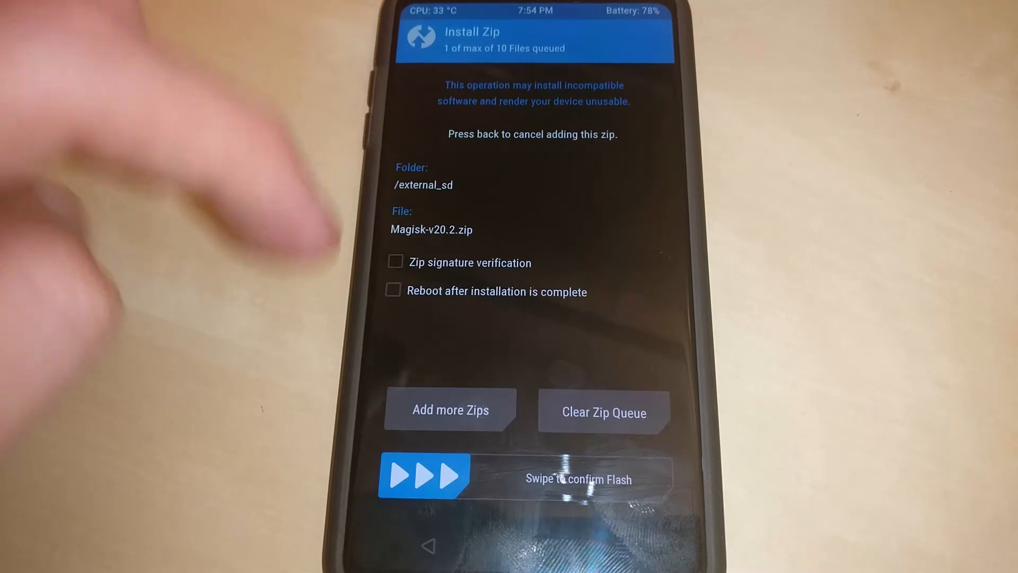
left_click_drag(424, 476, 649, 476)
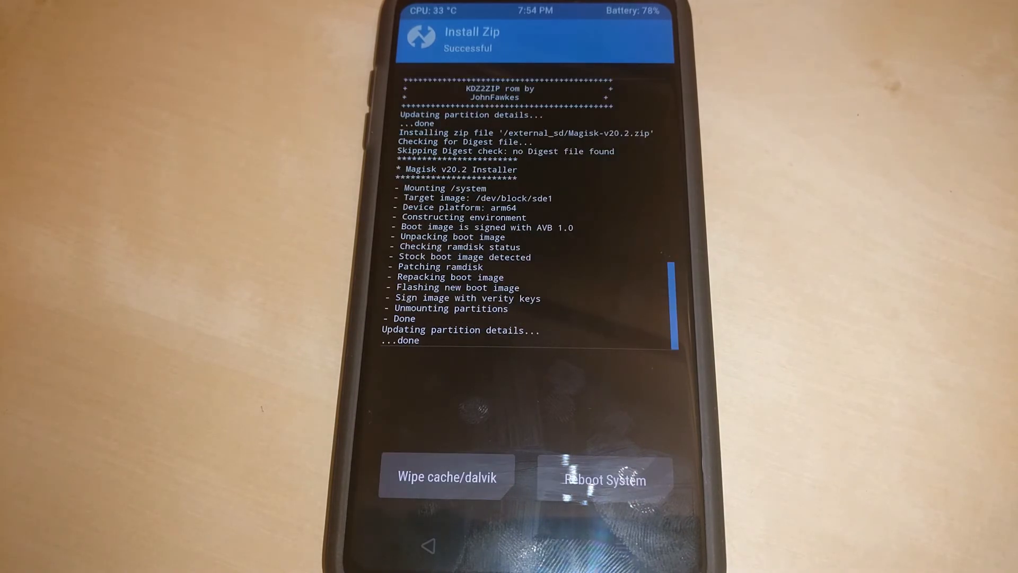
Step: Wipe cache and Dalvik after the flash, then reboot into Android
left_click(447, 476)
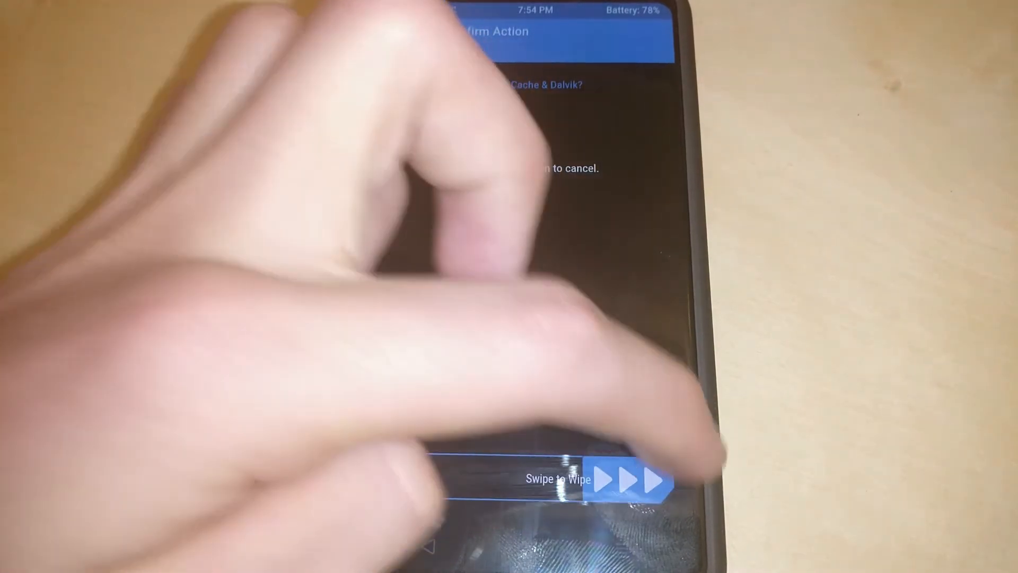
left_click_drag(532, 479, 656, 479)
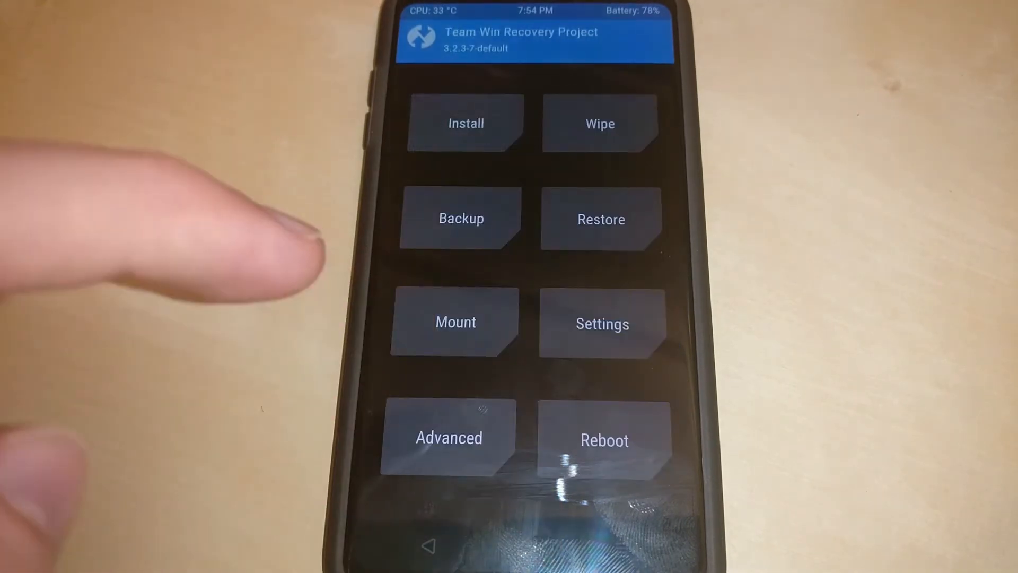
left_click(604, 438)
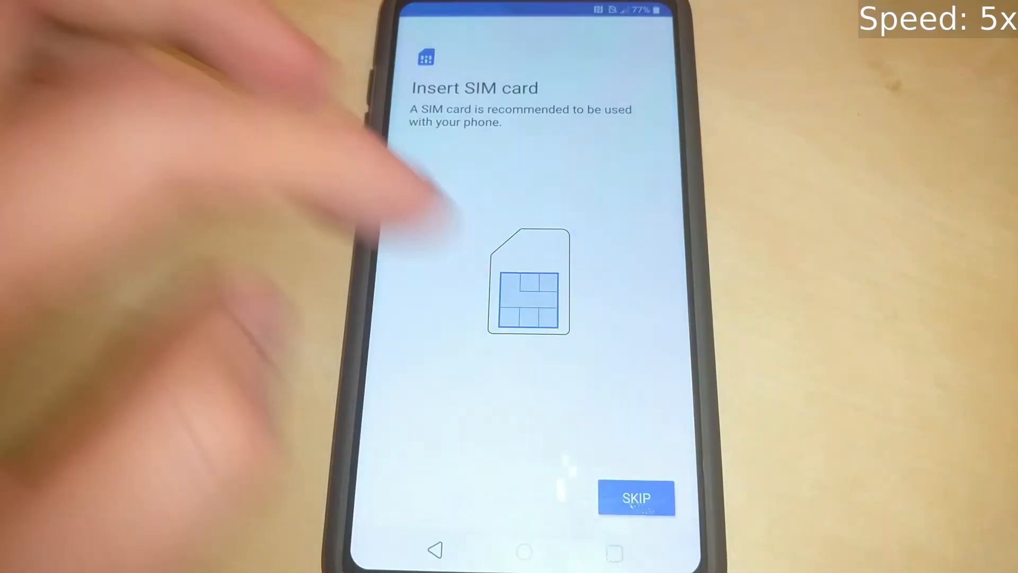
Step: Skip the SIM card step, continue past Wi-Fi, diagnostics and fingerprint setup
left_click(636, 498)
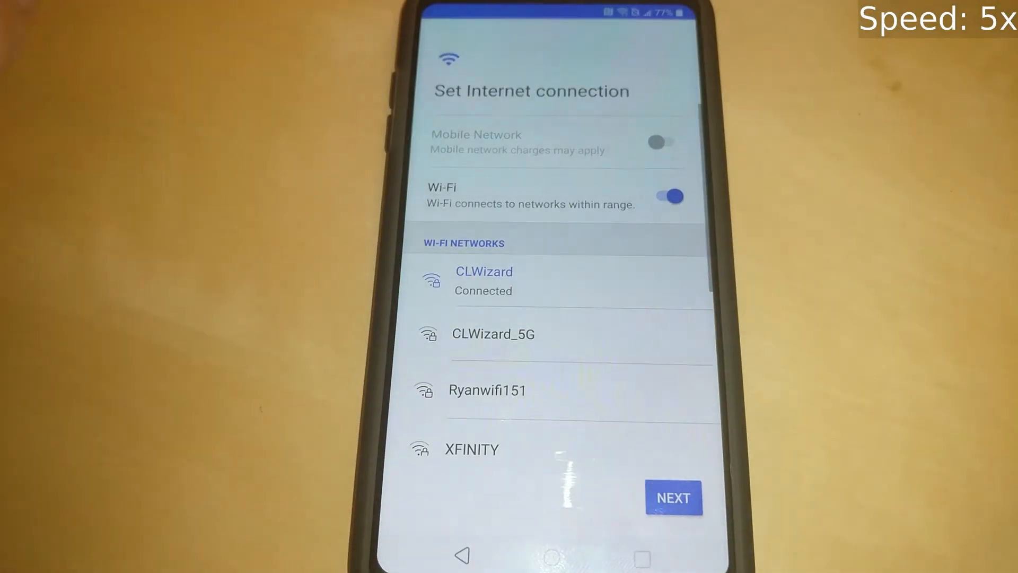
left_click(672, 497)
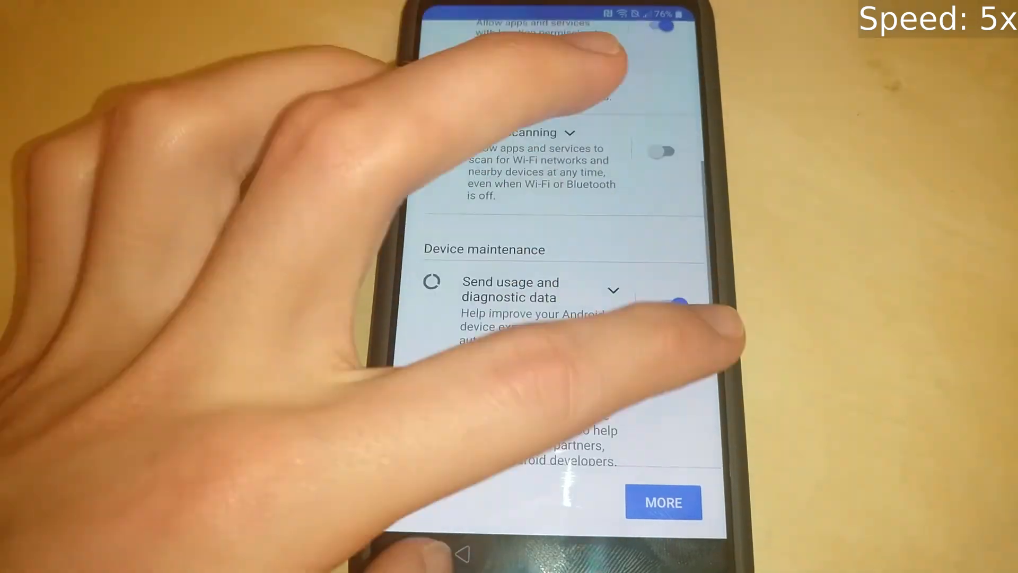
left_click(664, 502)
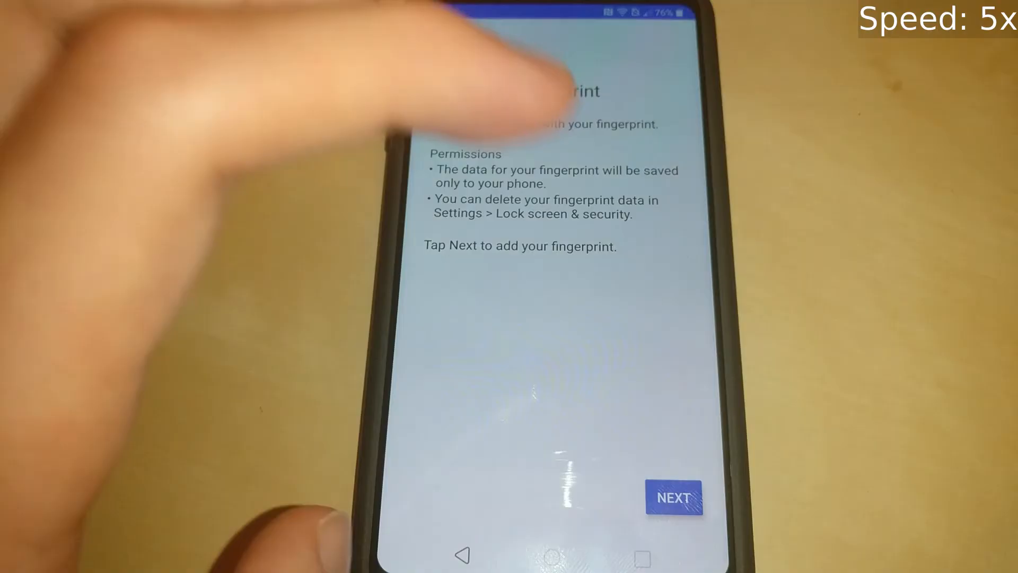
left_click(673, 498)
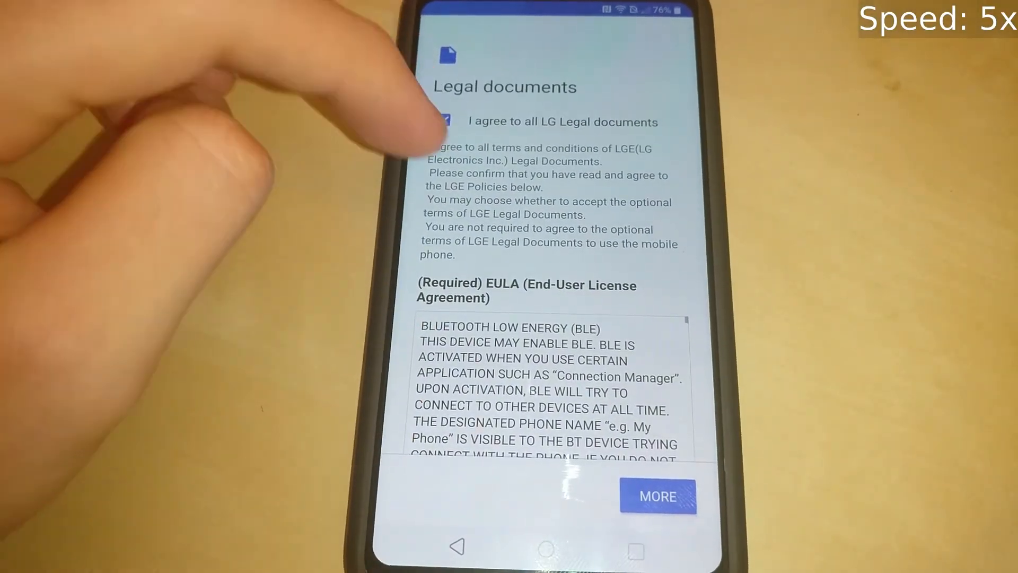
Step: Agree to the LG legal documents and confirm the Home screen style to finish setup
scroll("down", 3)
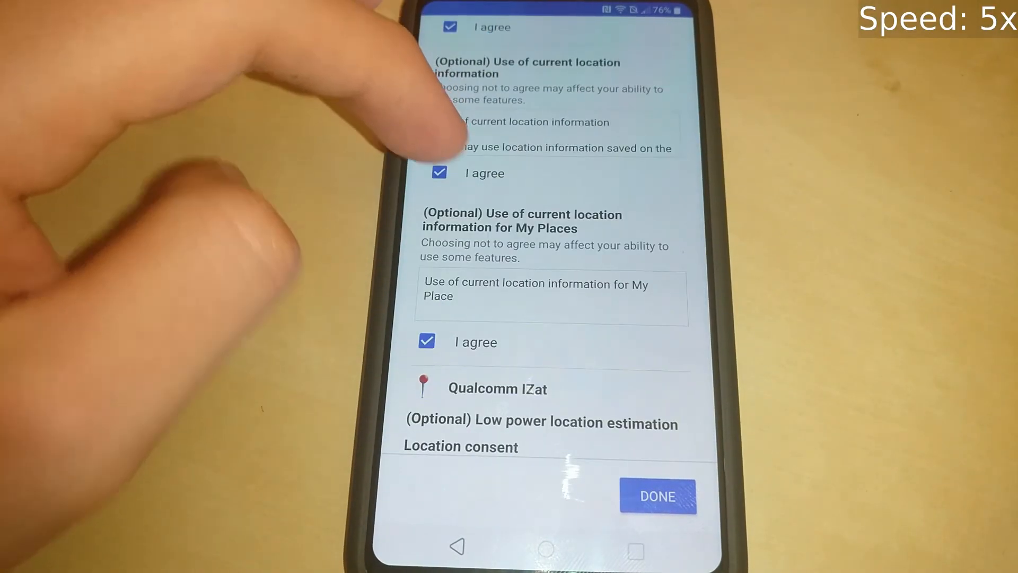
left_click(657, 497)
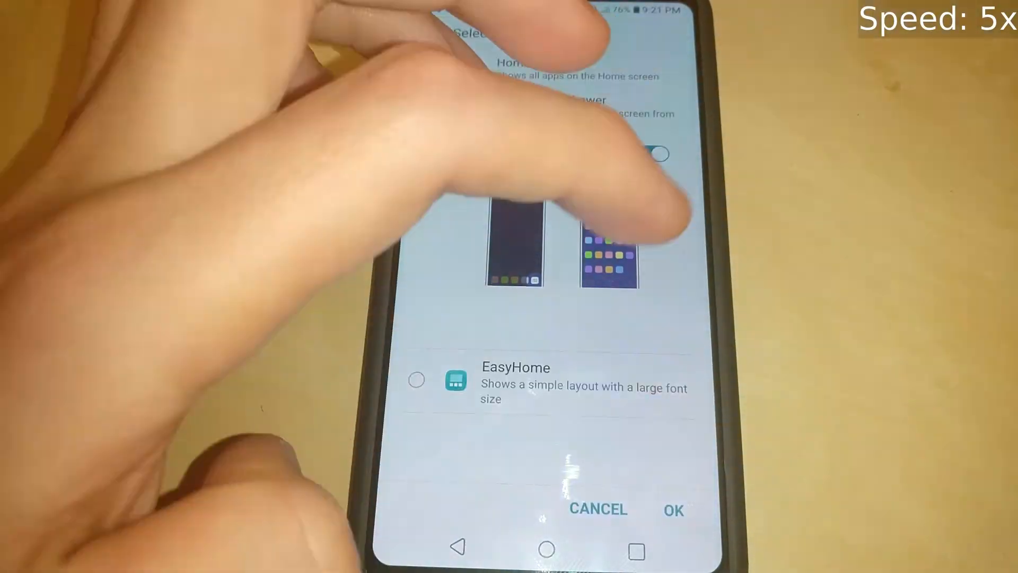
left_click(674, 510)
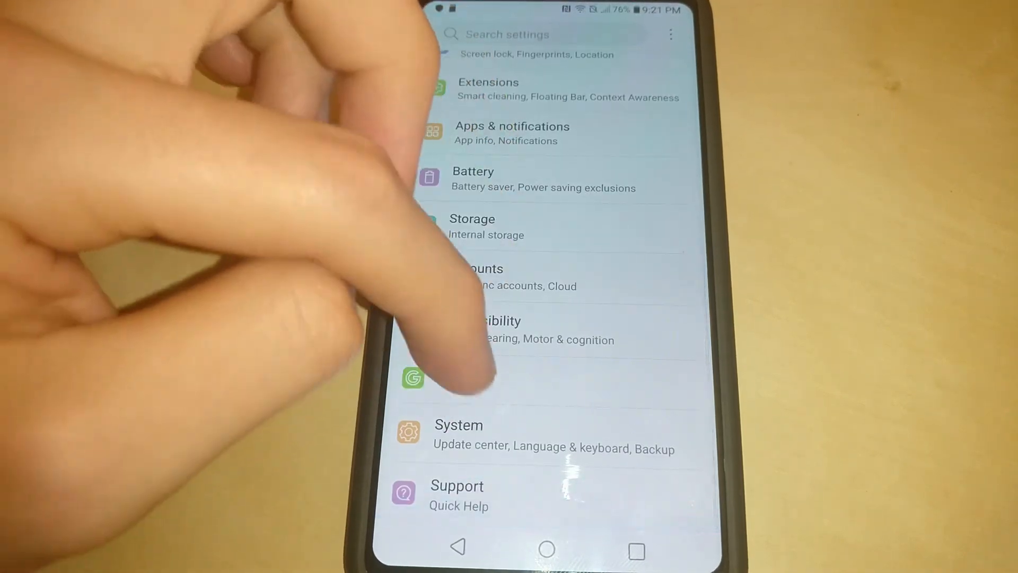
Step: In About phone → Software info showing Android 9, tap Android version to reveal the Pie easter egg
left_click(458, 424)
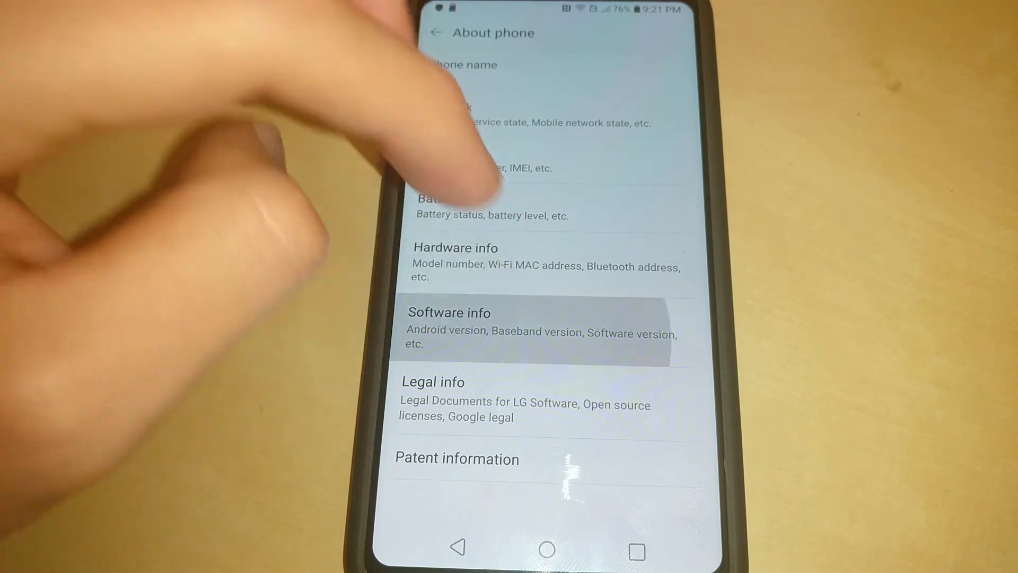
left_click(450, 311)
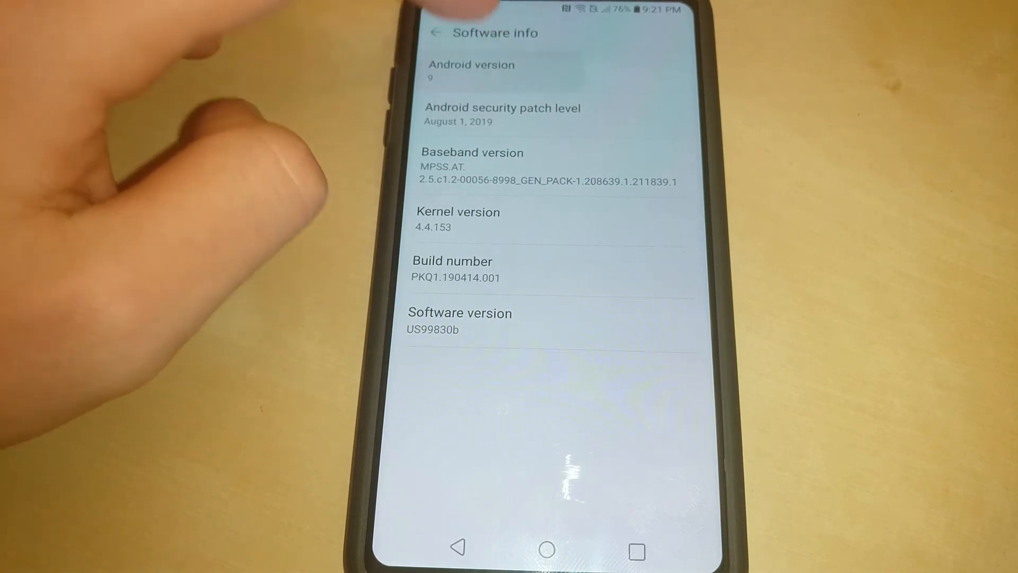
left_click(471, 70)
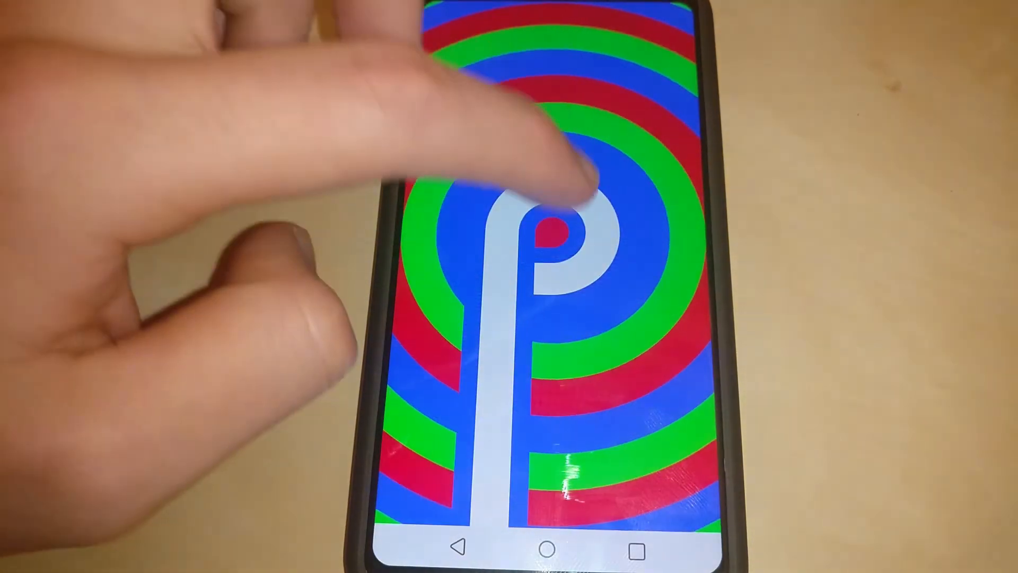